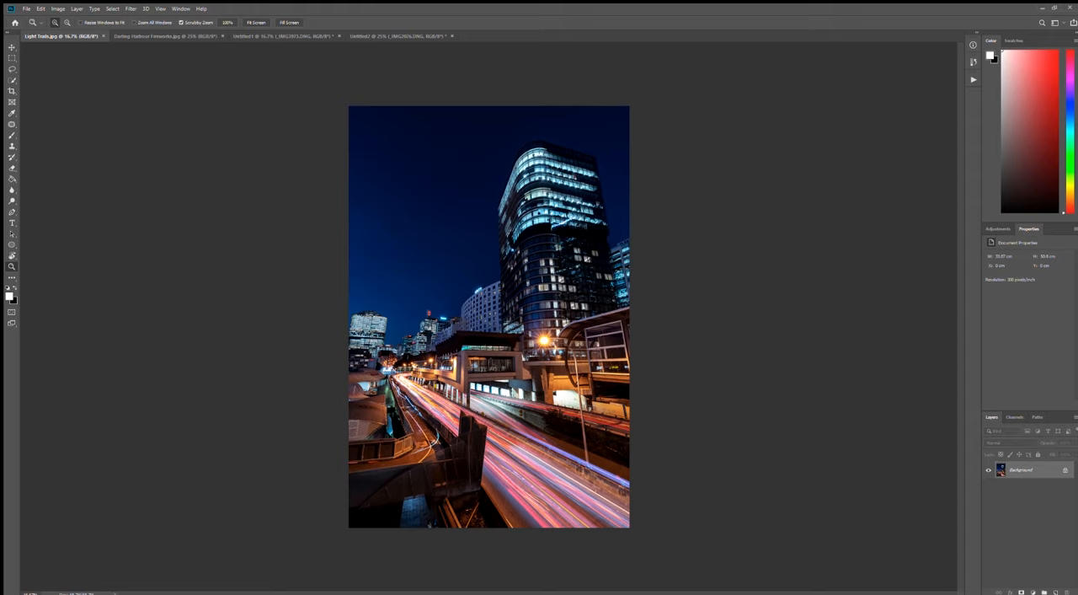
{"action": "mouse_move", "coordinate": [125, 229]}
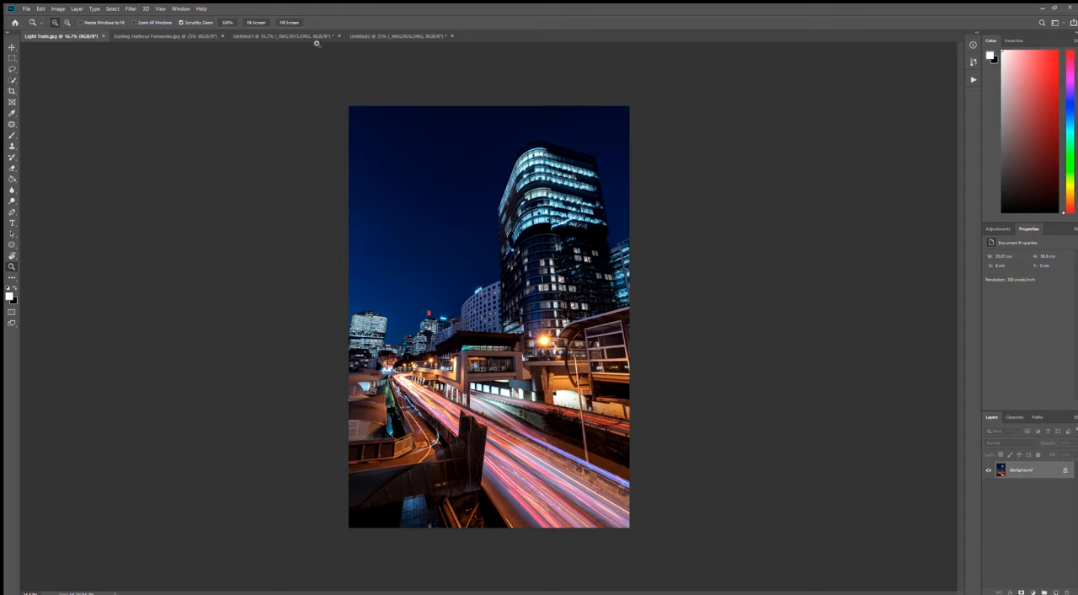
Switch to the stacked skyline document and toggle the top exposure's visibility to compare it with the bottom one.
{"action": "left_click", "coordinate": [270, 36]}
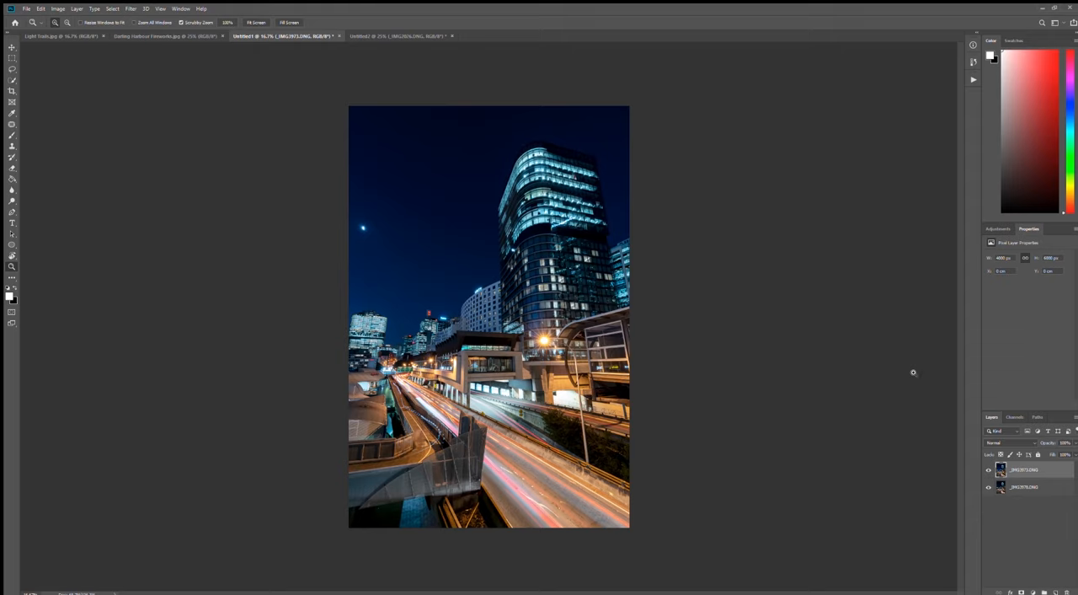
{"action": "mouse_move", "coordinate": [1038, 481]}
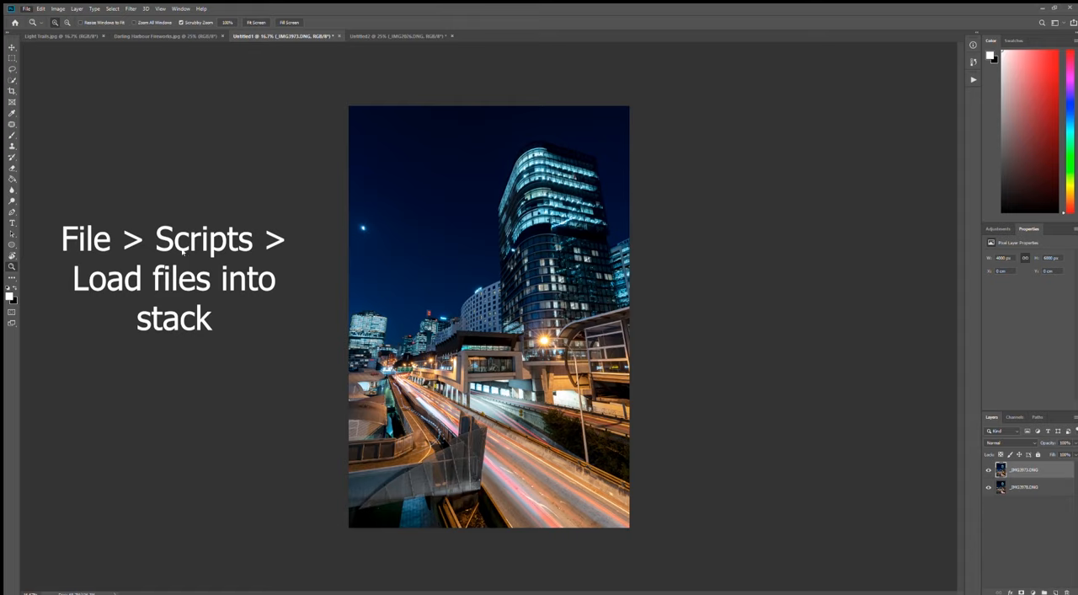
{"action": "mouse_move", "coordinate": [708, 4]}
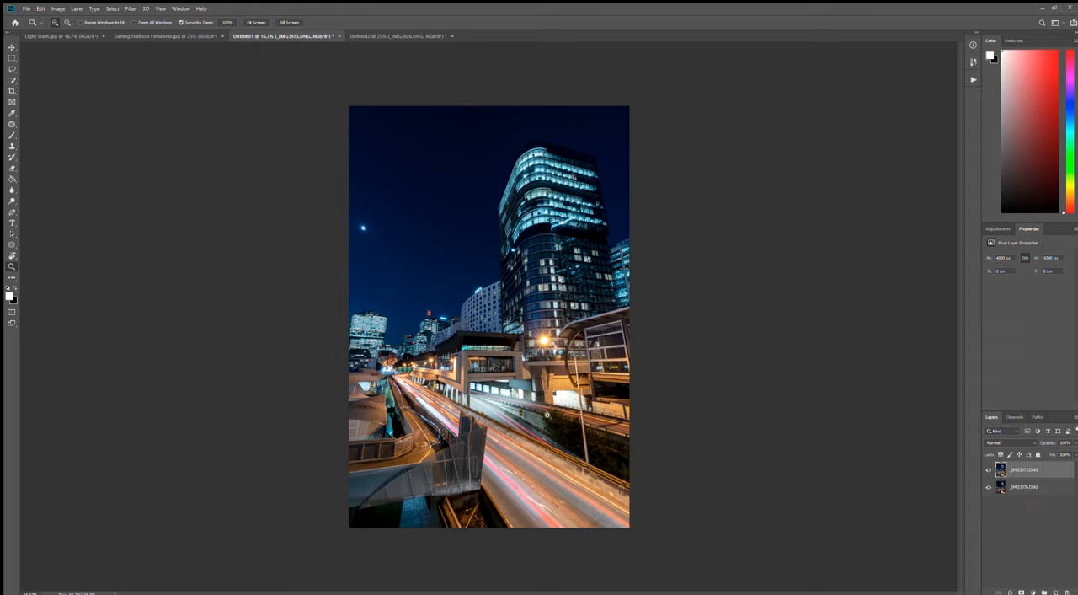
{"action": "mouse_move", "coordinate": [893, 494]}
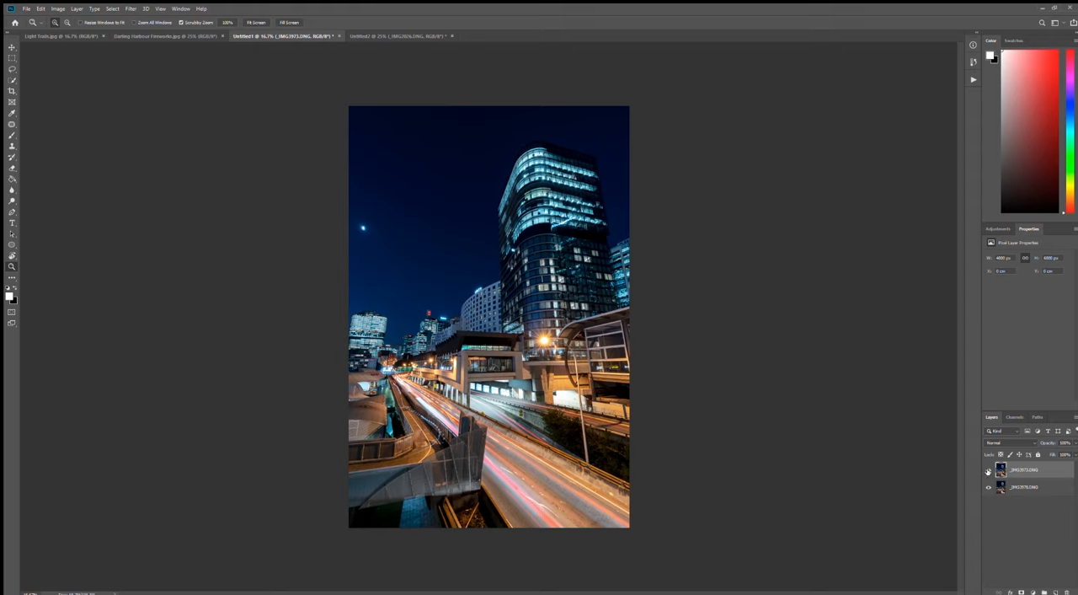
{"action": "left_click", "coordinate": [989, 470]}
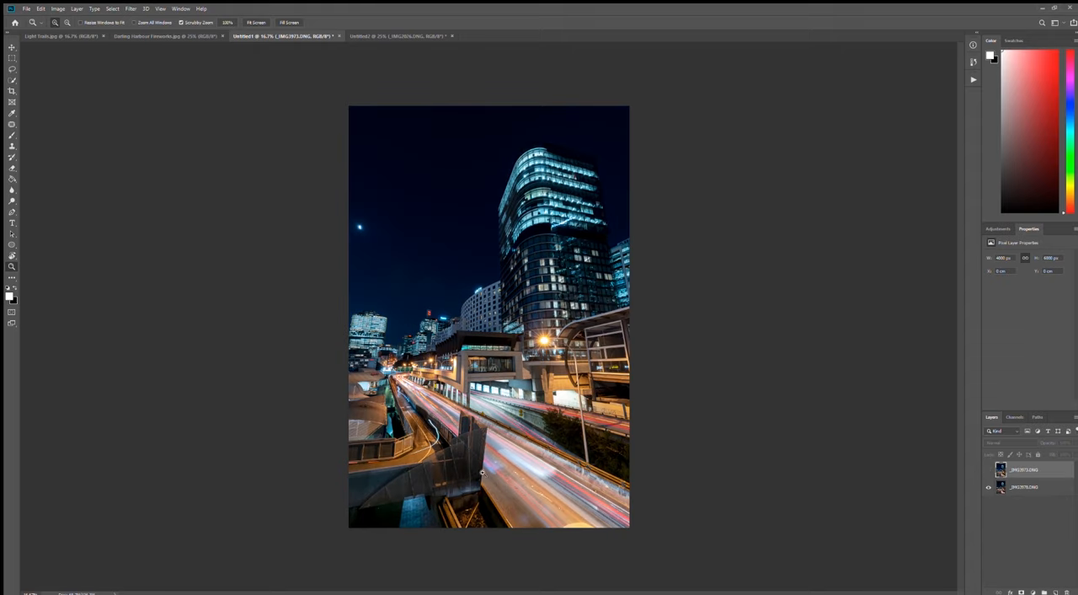
{"action": "left_click", "coordinate": [991, 469]}
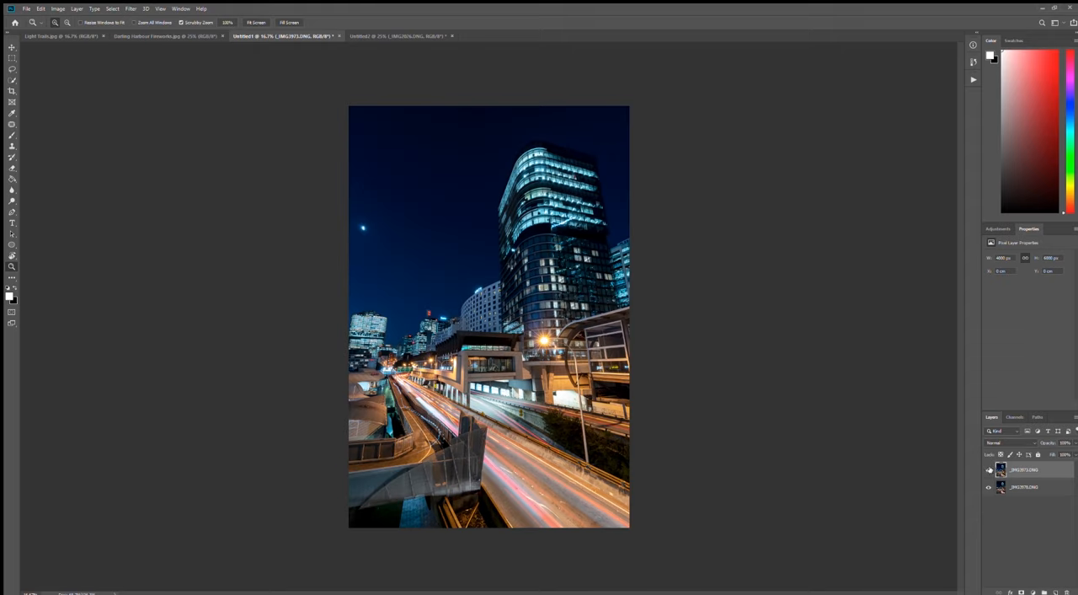
{"action": "left_click", "coordinate": [989, 470]}
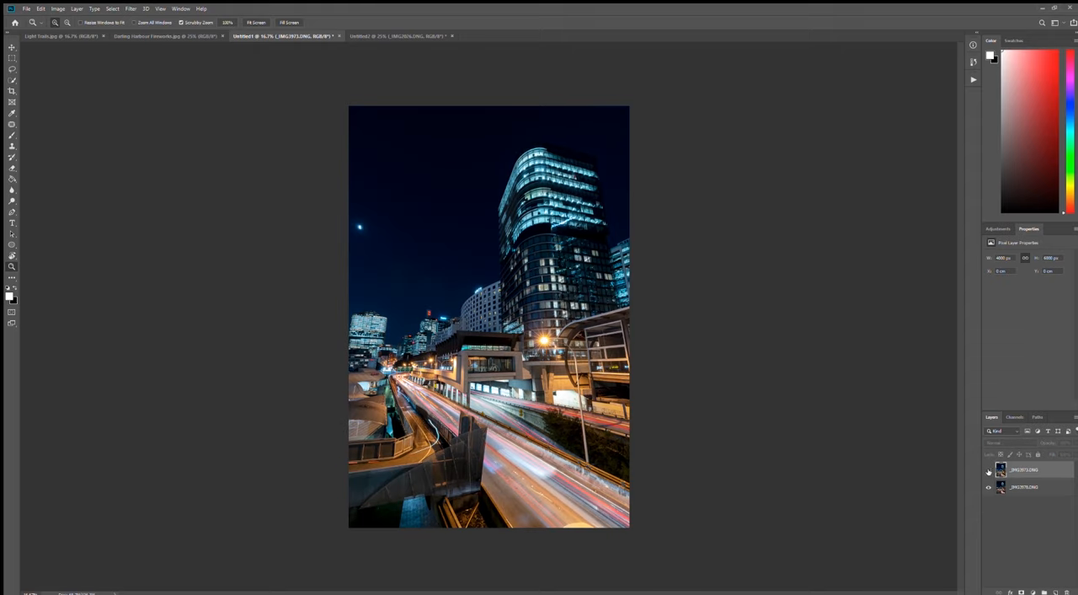
{"action": "left_click", "coordinate": [991, 469]}
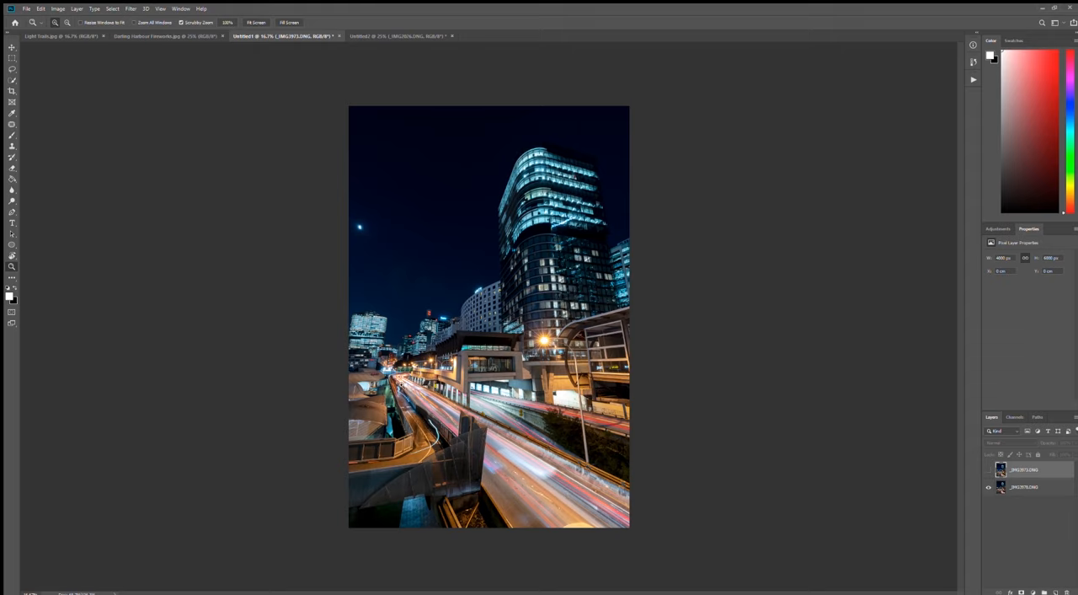
{"action": "mouse_move", "coordinate": [583, 448]}
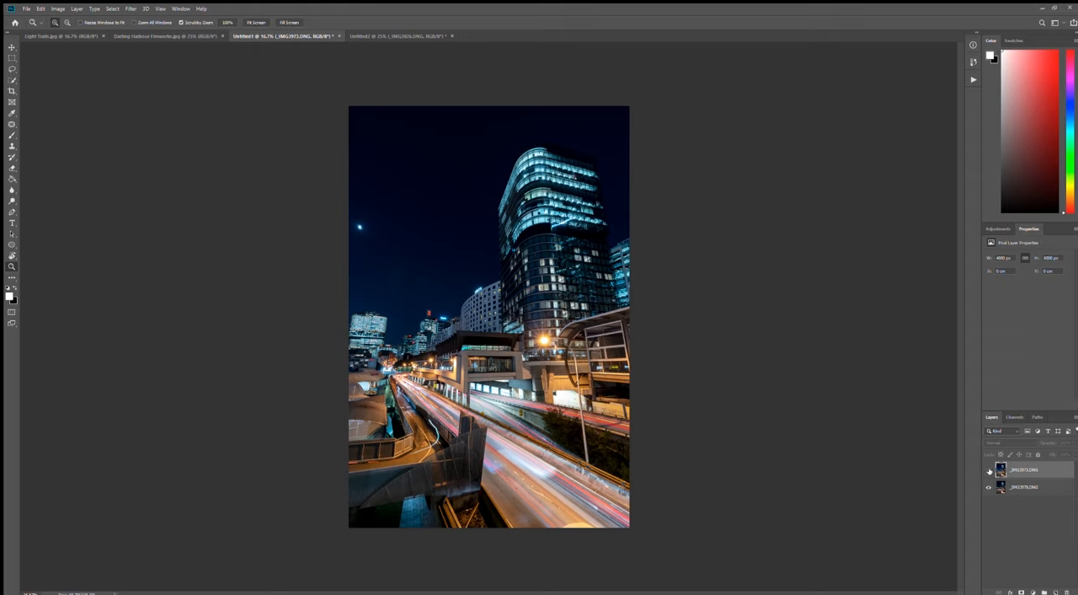
{"action": "left_click", "coordinate": [990, 470]}
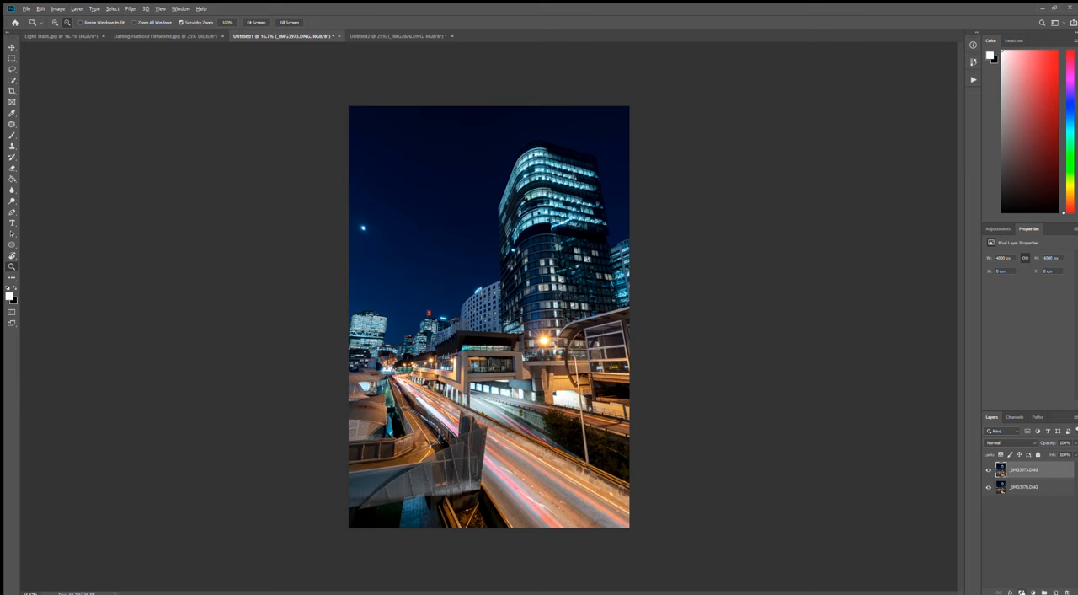
{"action": "left_click", "coordinate": [1011, 455]}
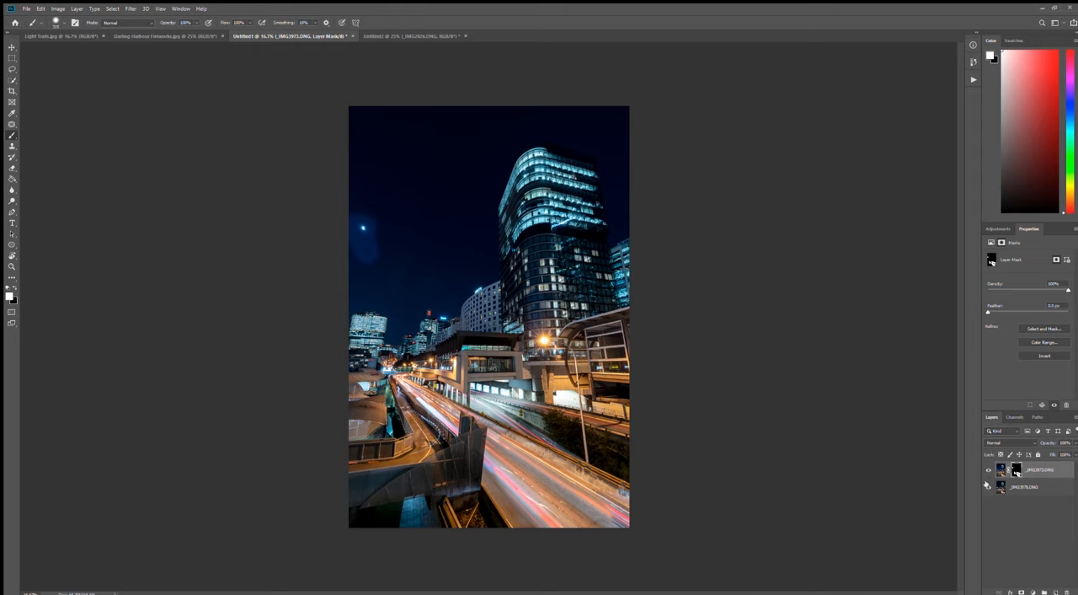
{"action": "left_click", "coordinate": [988, 486]}
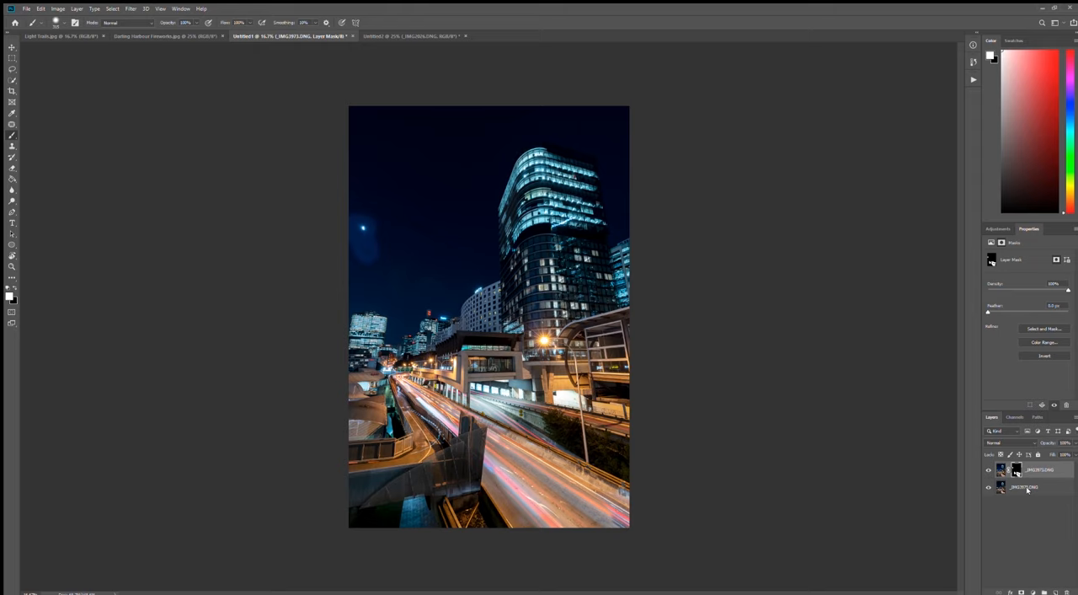
{"action": "left_click", "coordinate": [1001, 468]}
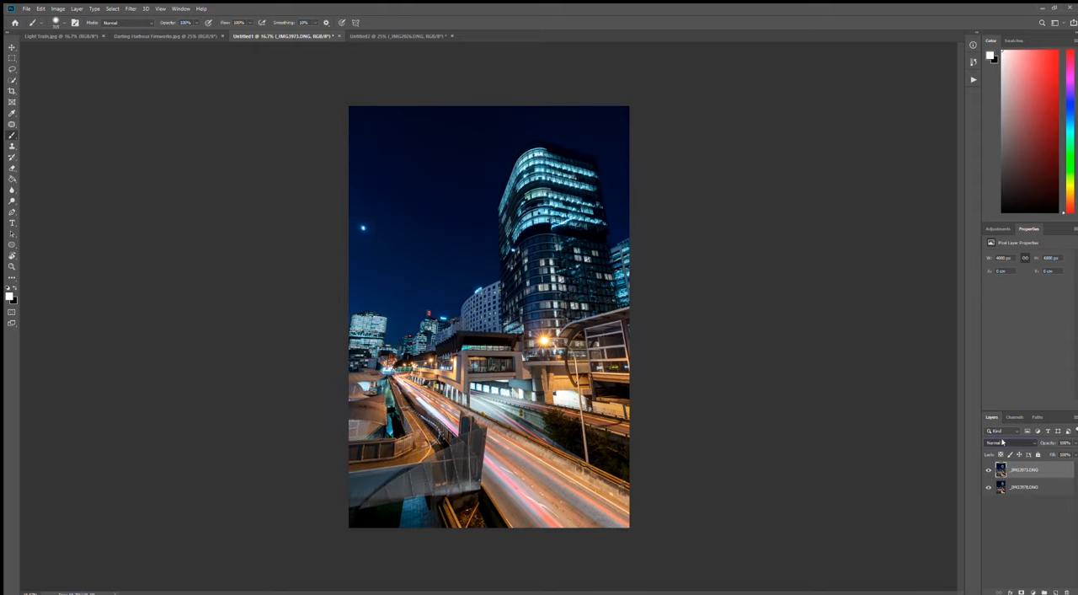
Try blend modes on the top exposure and set it to Lighten so both light trails show.
{"action": "left_click", "coordinate": [1007, 442]}
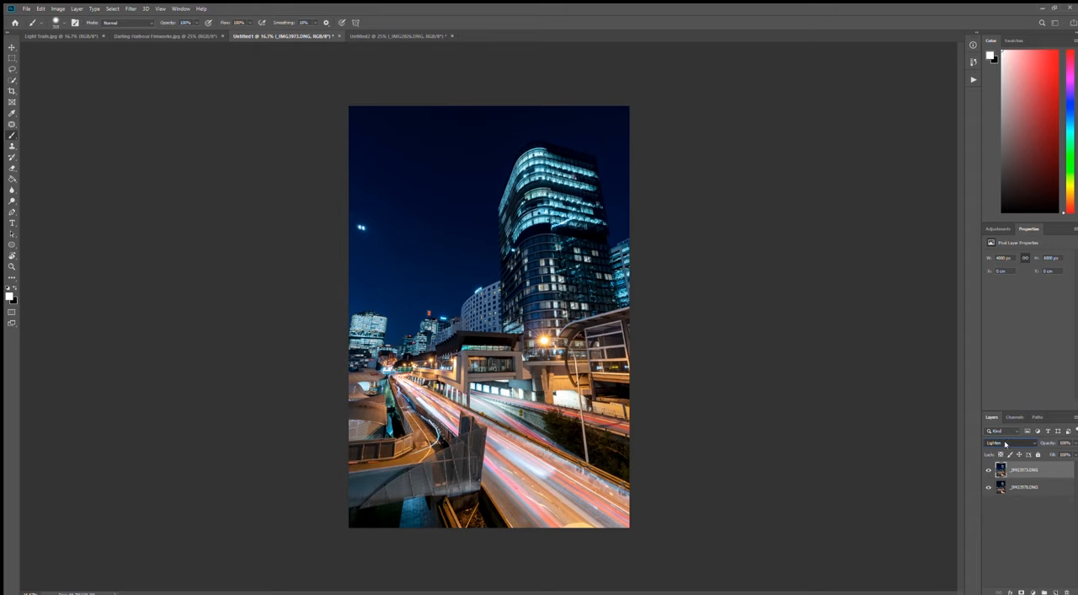
{"action": "left_click", "coordinate": [1008, 441]}
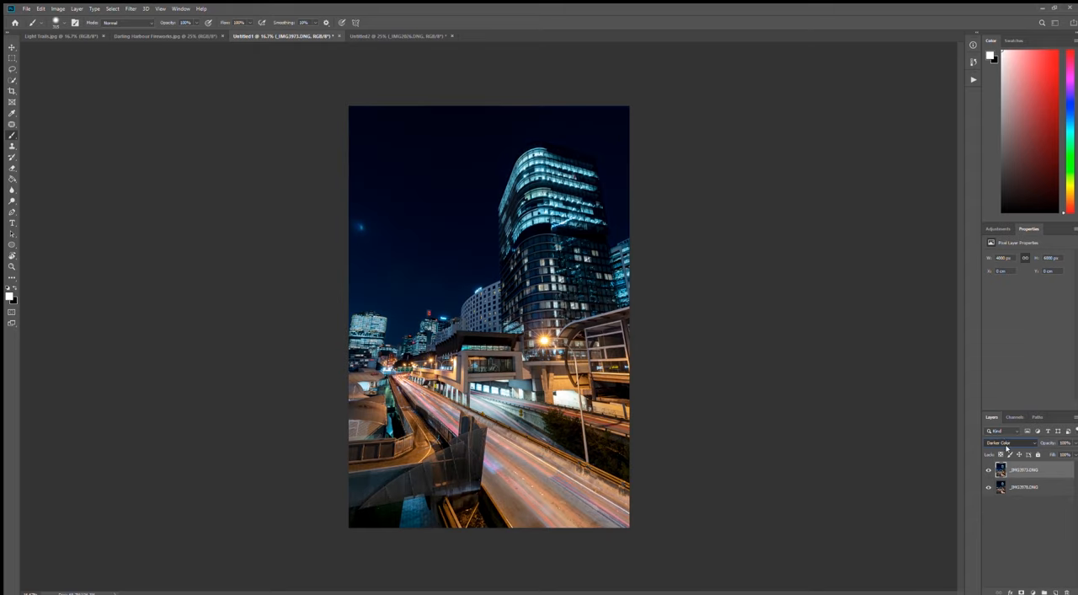
{"action": "left_click", "coordinate": [1008, 441]}
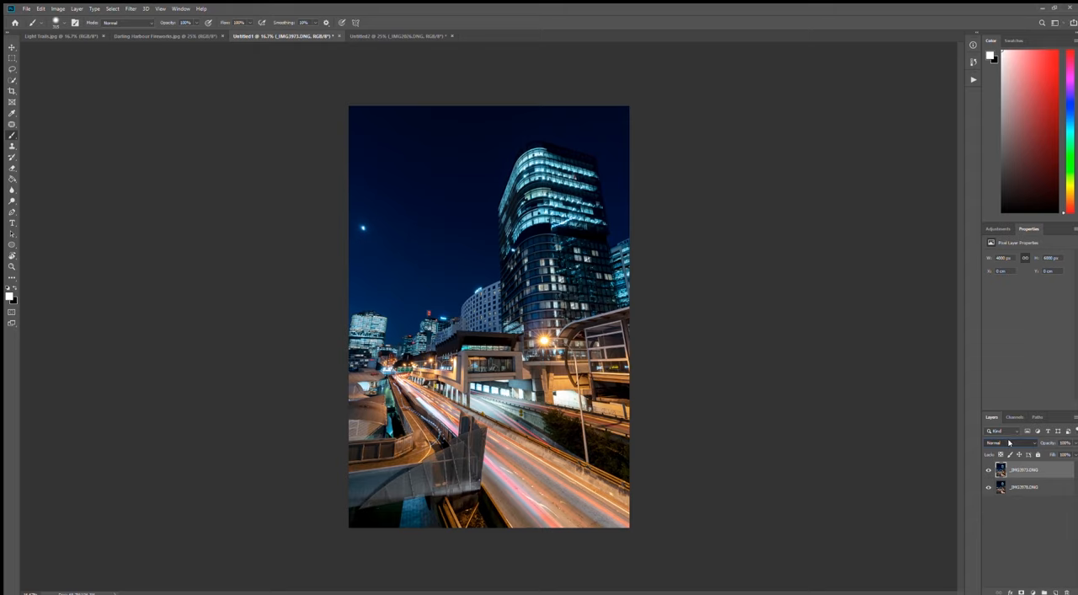
{"action": "left_click", "coordinate": [1003, 441]}
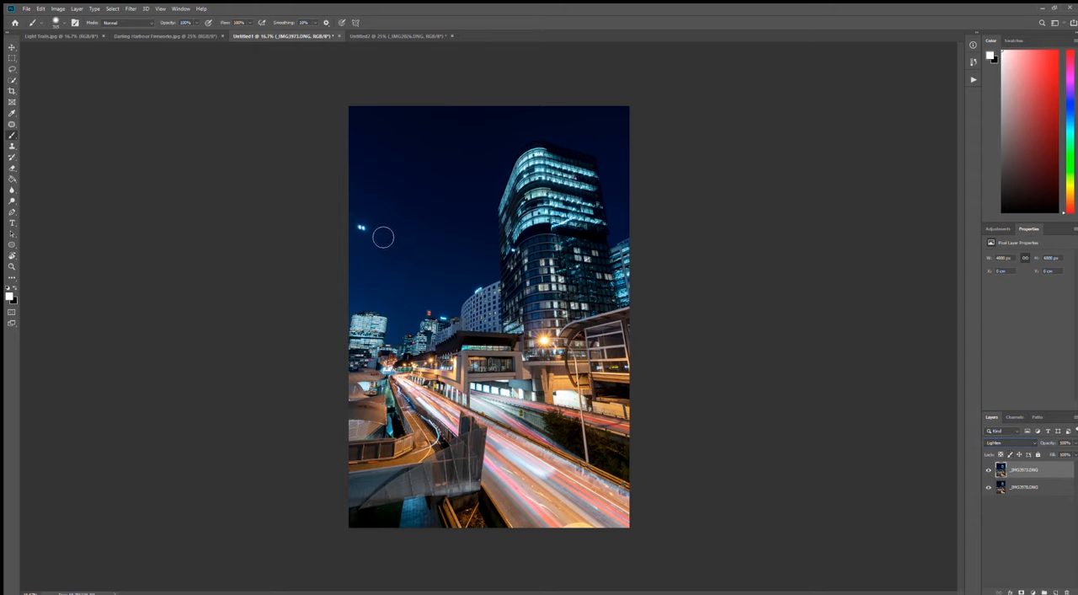
{"action": "mouse_move", "coordinate": [369, 240]}
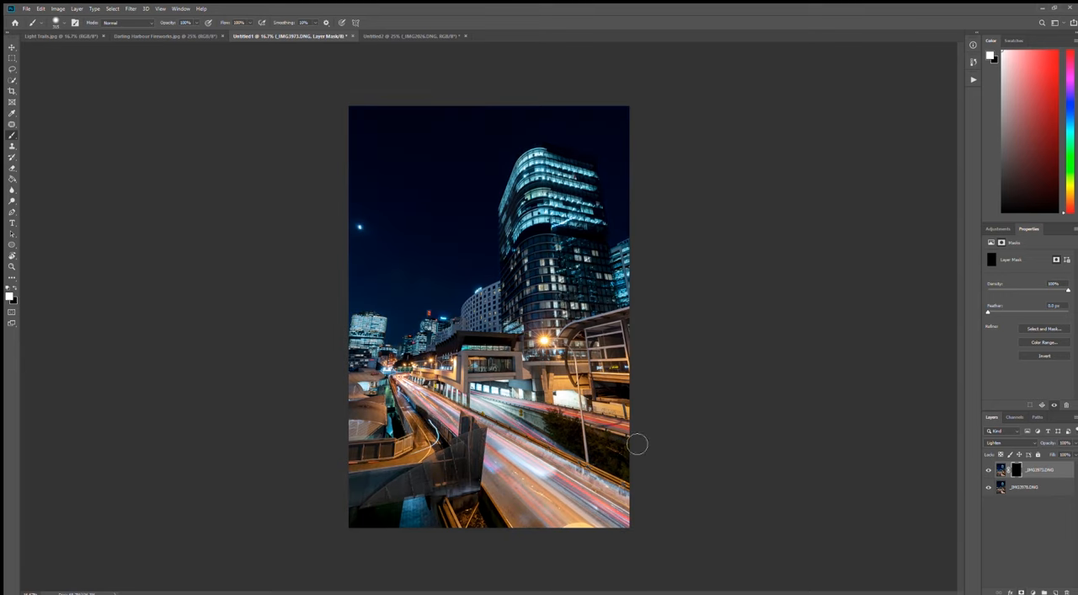
{"action": "mouse_move", "coordinate": [604, 274]}
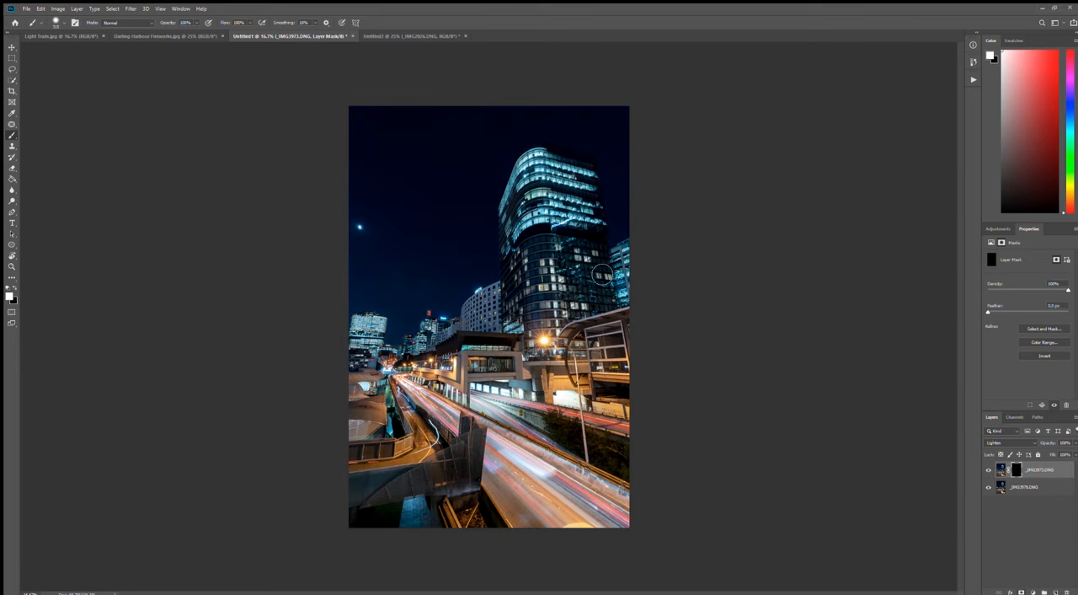
{"action": "mouse_move", "coordinate": [492, 438]}
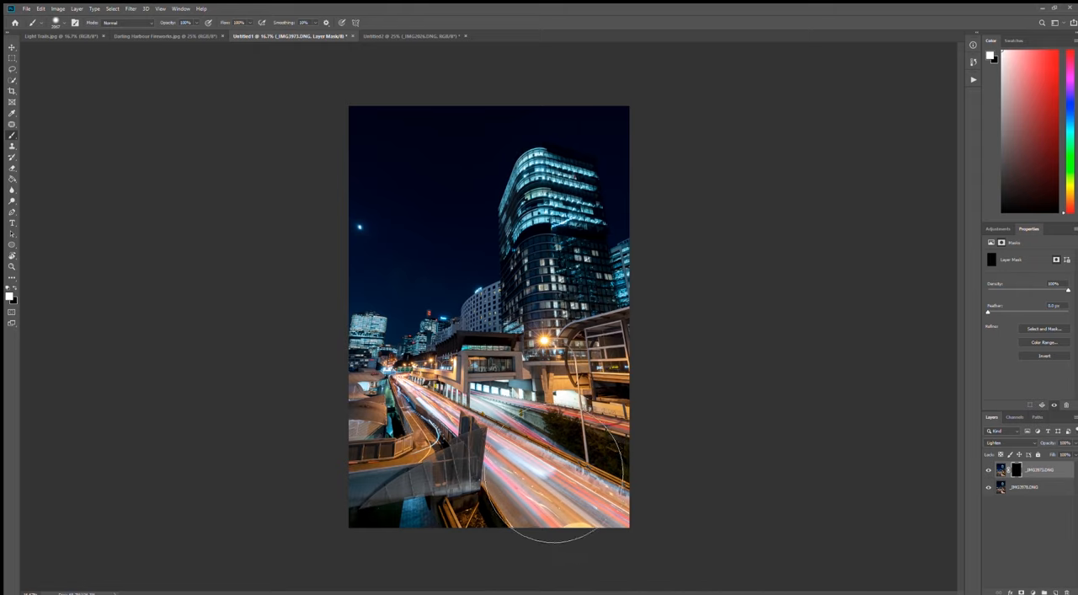
Reveal the top exposure's trails along the road on its mask, then return to the single light-trails photo.
{"action": "left_click", "coordinate": [546, 261]}
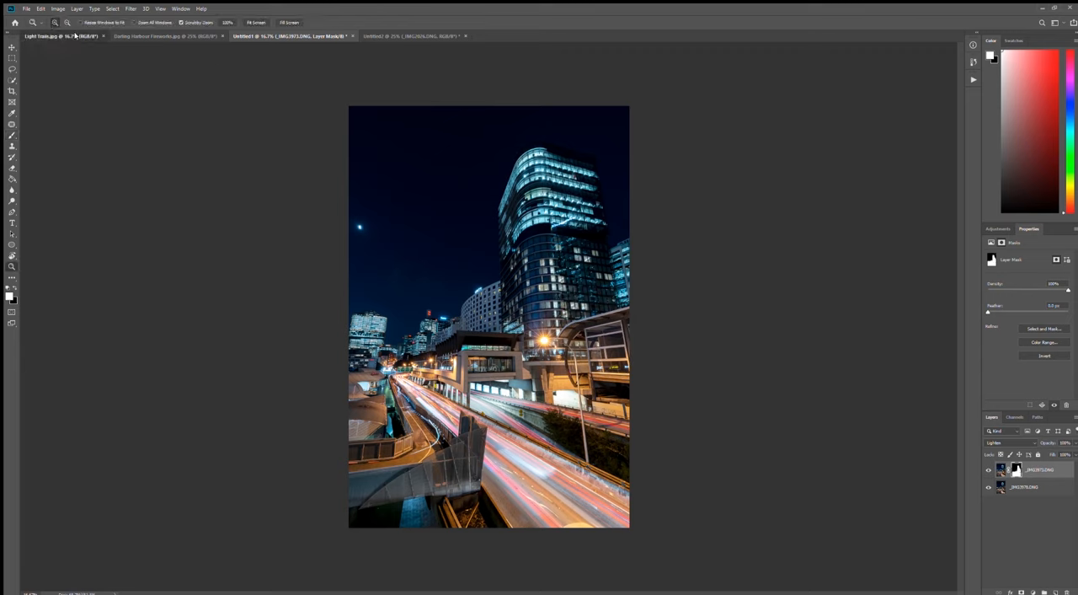
{"action": "left_click", "coordinate": [37, 36]}
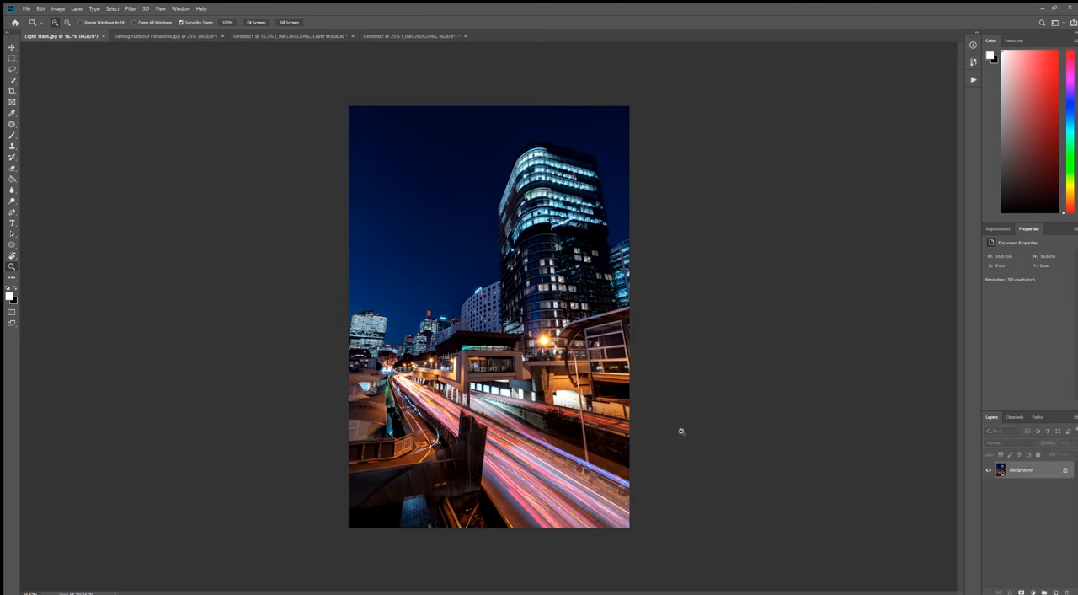
{"action": "mouse_move", "coordinate": [624, 499]}
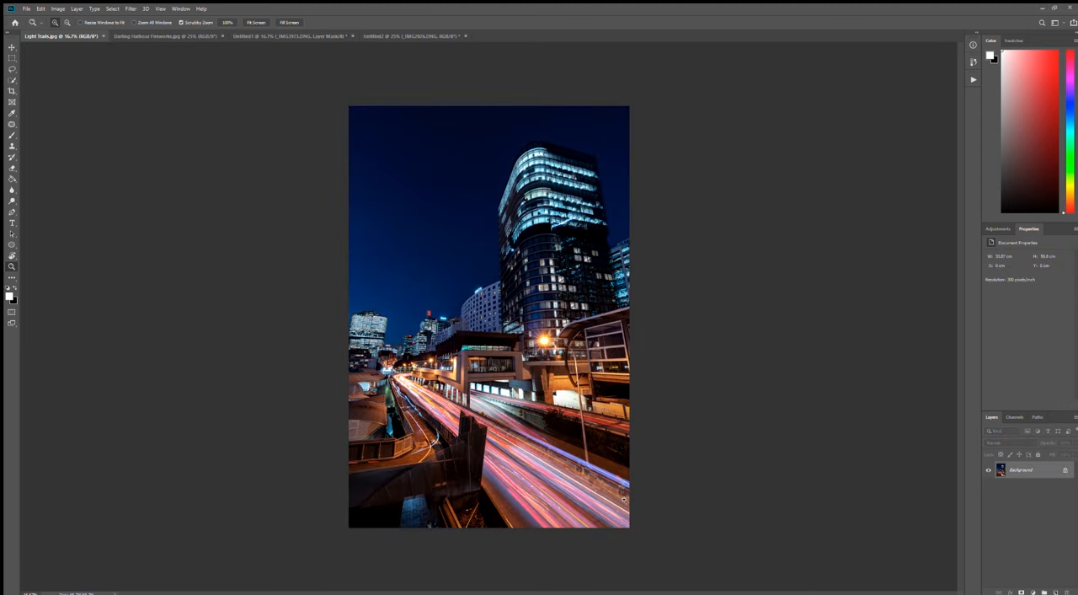
{"action": "mouse_move", "coordinate": [664, 543]}
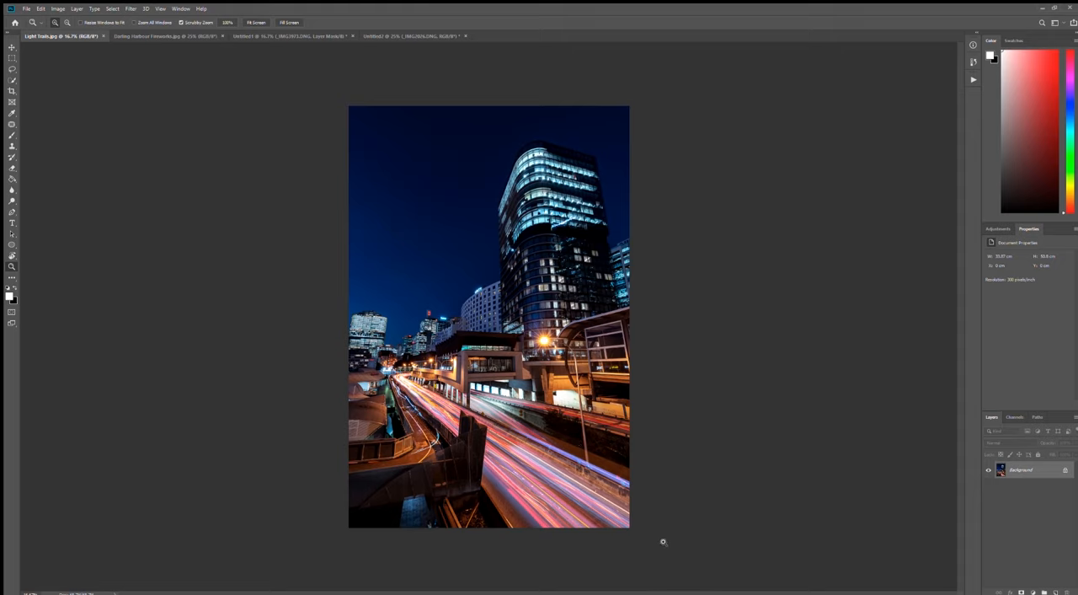
{"action": "mouse_move", "coordinate": [606, 499]}
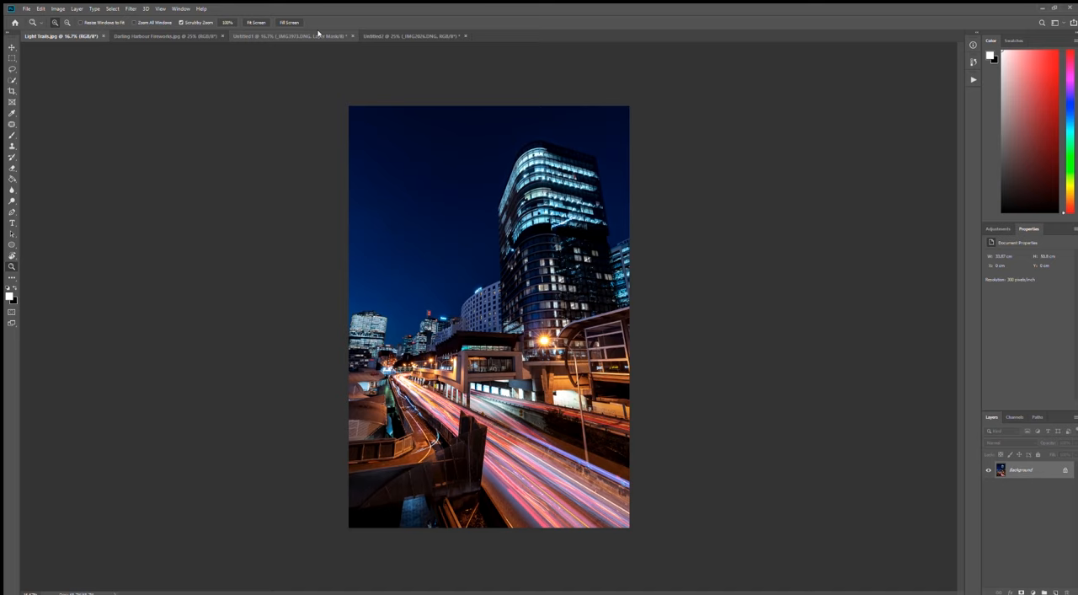
Move from the city light-trails image to the stacked fireworks exposures document.
{"action": "left_click", "coordinate": [290, 36]}
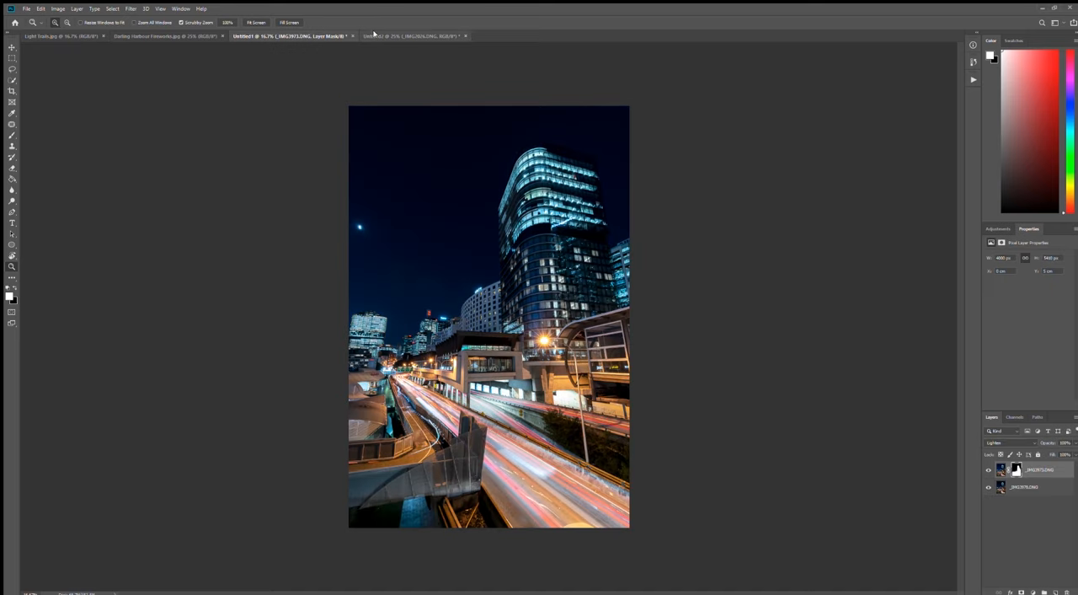
{"action": "left_click", "coordinate": [404, 36]}
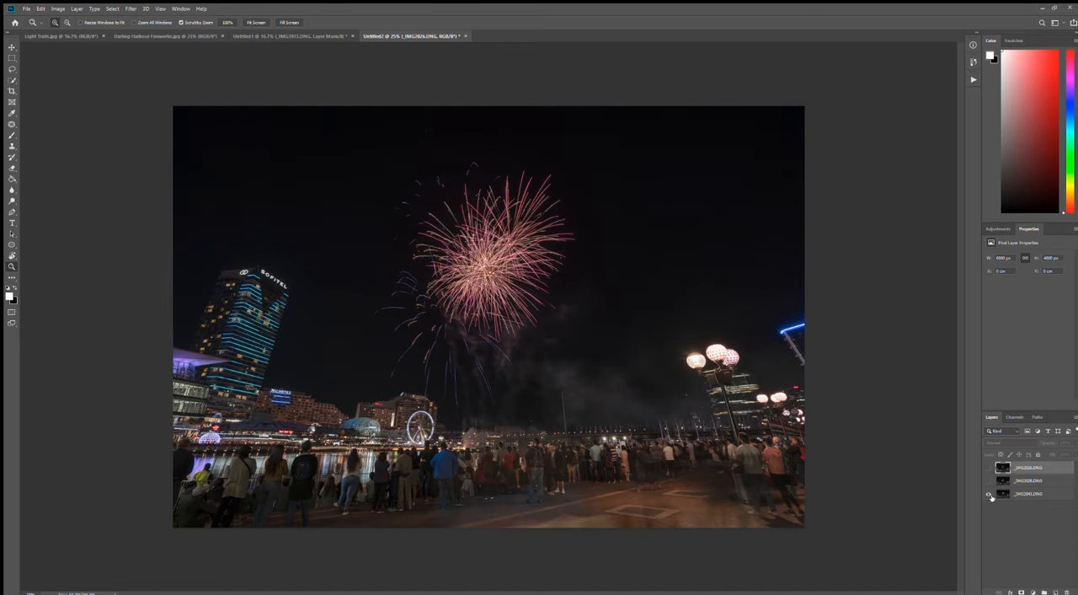
Toggle the fireworks layers' visibility one by one, leaving the pink burst hidden and the multicolour burst showing.
{"action": "left_click", "coordinate": [989, 495]}
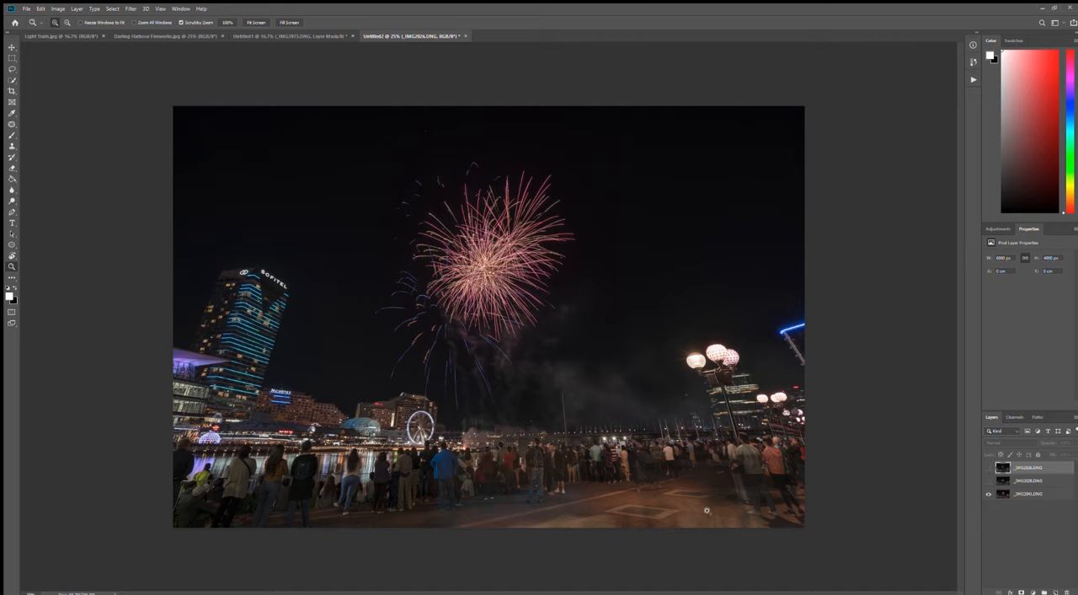
{"action": "mouse_move", "coordinate": [550, 495]}
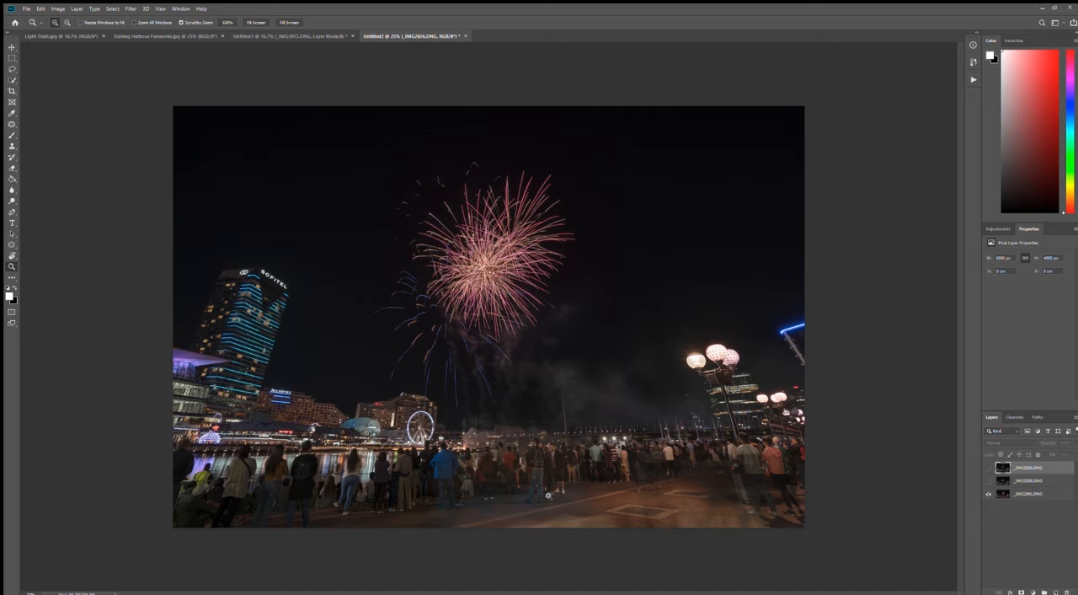
{"action": "mouse_move", "coordinate": [603, 495]}
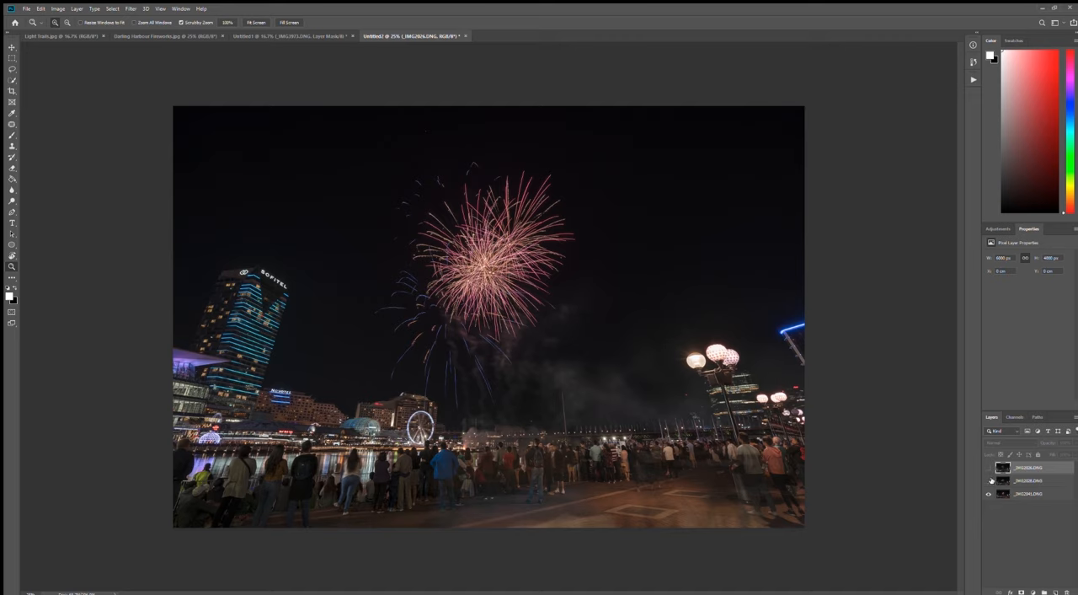
{"action": "left_click", "coordinate": [991, 468]}
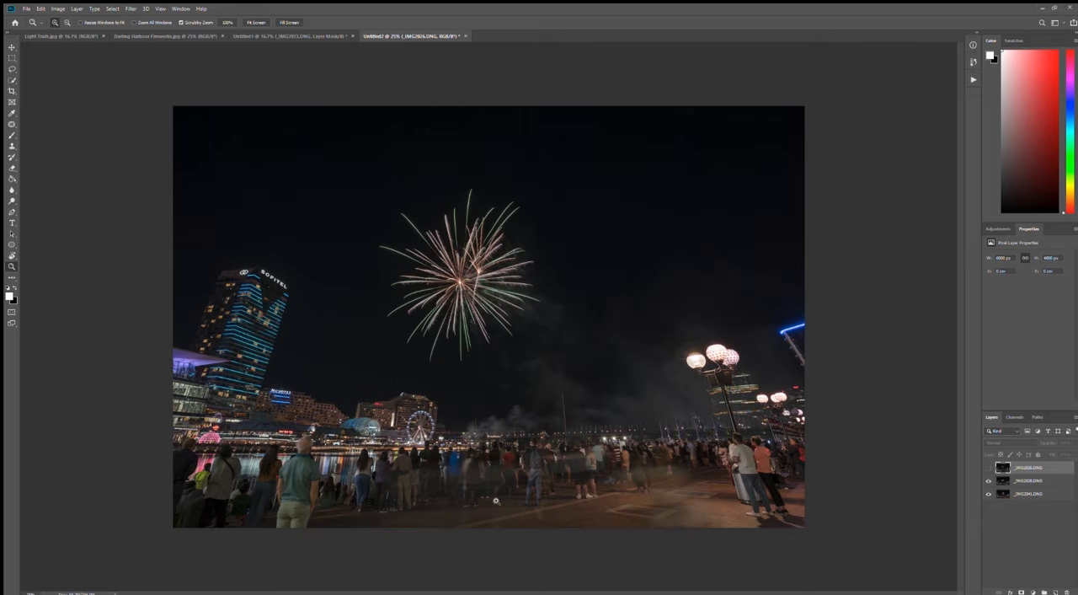
{"action": "mouse_move", "coordinate": [951, 448]}
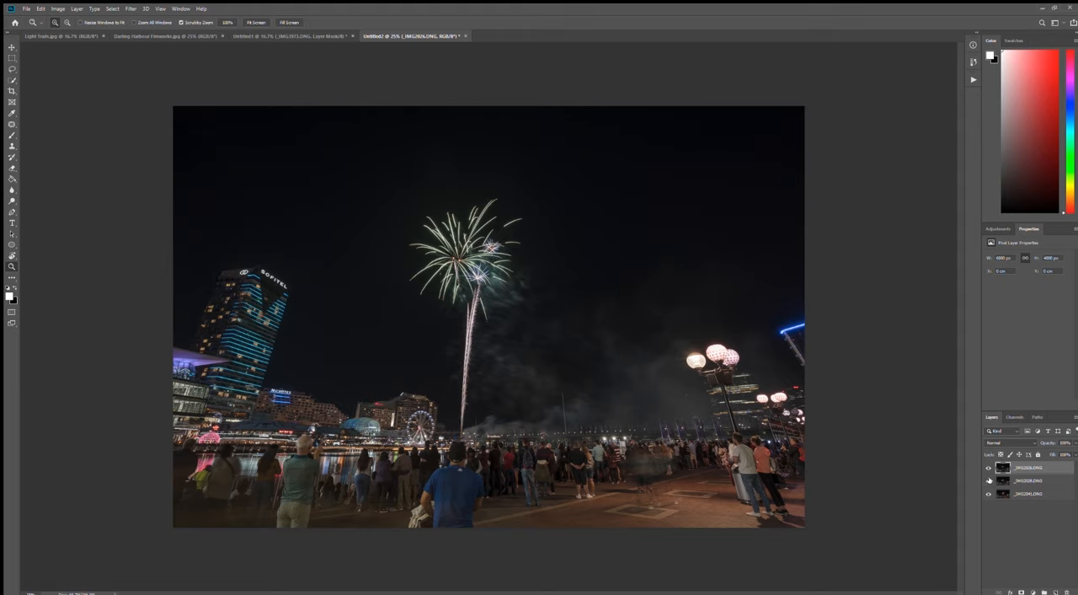
{"action": "left_click", "coordinate": [991, 495]}
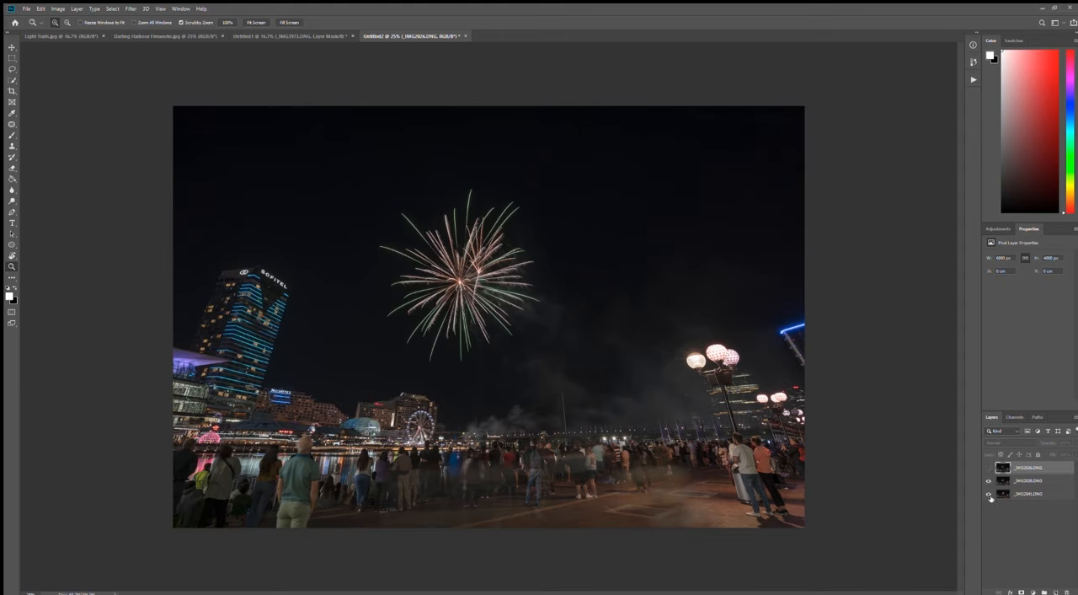
{"action": "left_click", "coordinate": [989, 469]}
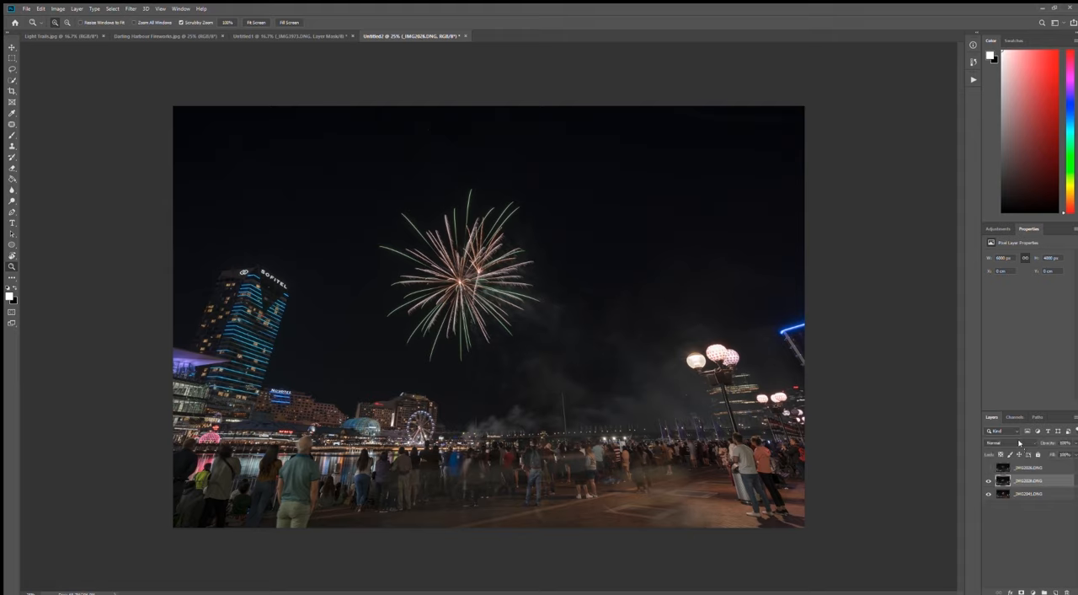
Bring back the pink-burst exposure and paint its layer mask beside the burst.
{"action": "left_click", "coordinate": [1003, 442]}
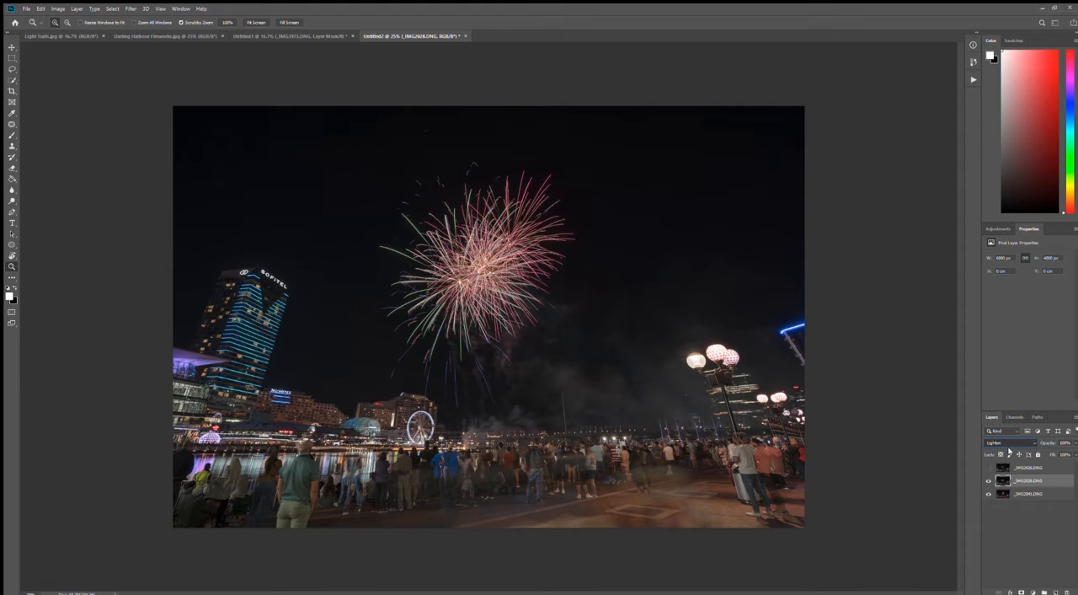
{"action": "left_click", "coordinate": [1002, 443]}
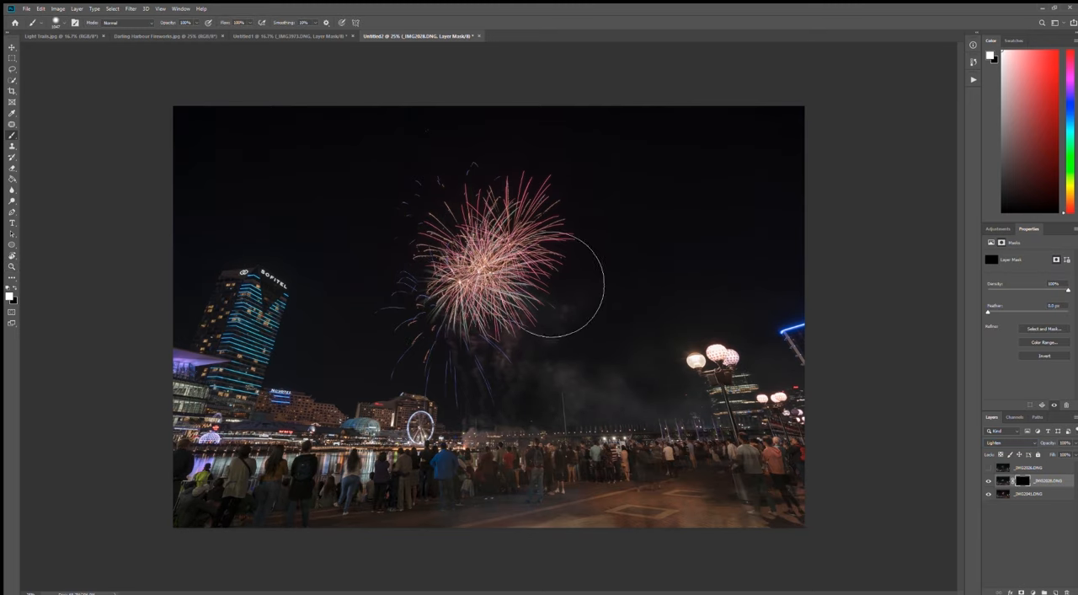
{"action": "left_click_drag", "start_coordinate": [559, 283], "coordinate": [469, 380]}
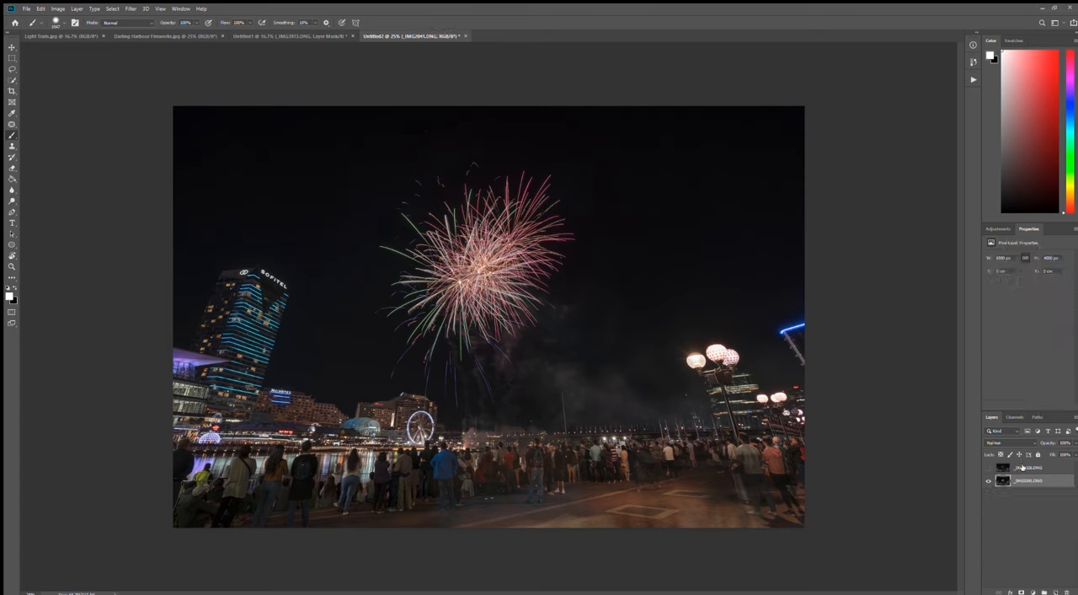
Hide the pink burst to view the rocket-trail exposure alone, then go to the city light-trails document.
{"action": "left_click", "coordinate": [988, 468]}
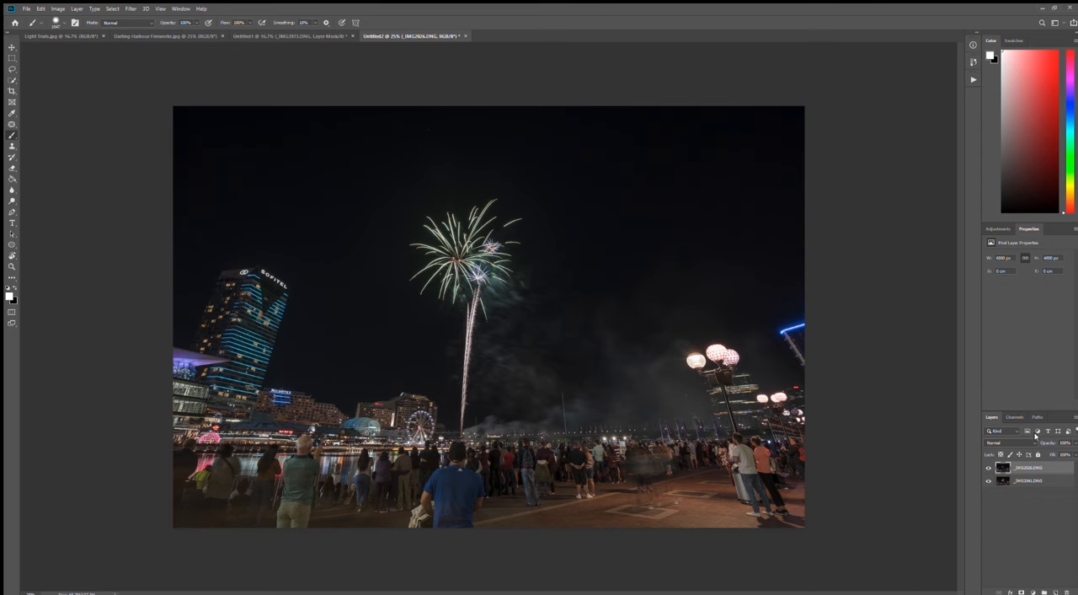
{"action": "left_click", "coordinate": [998, 441]}
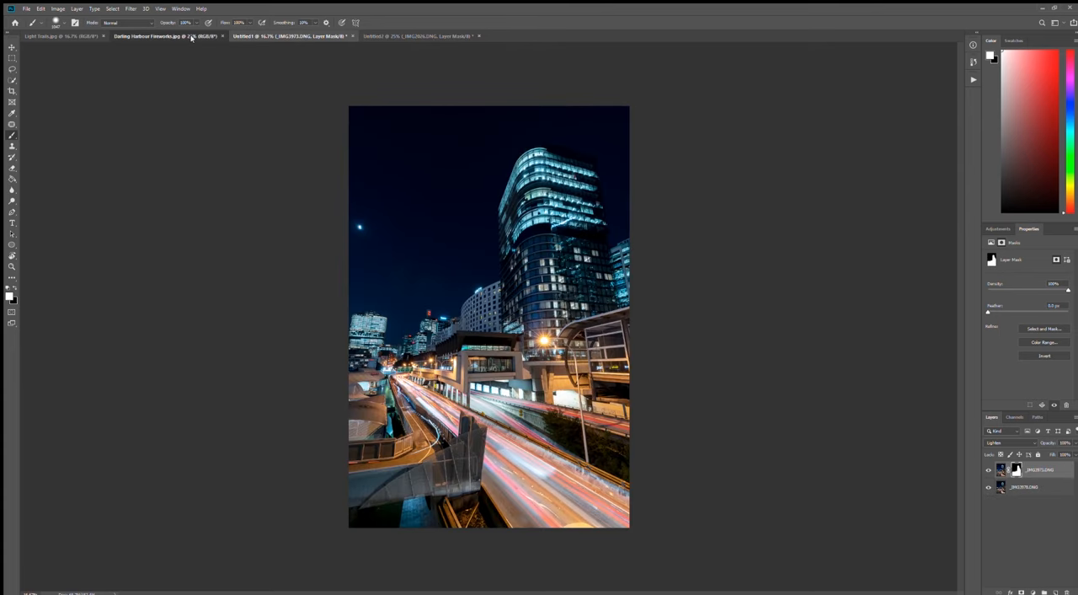
Return to the fireworks exposures, then bring up the flattened final composite with several bursts.
{"action": "left_click", "coordinate": [418, 35]}
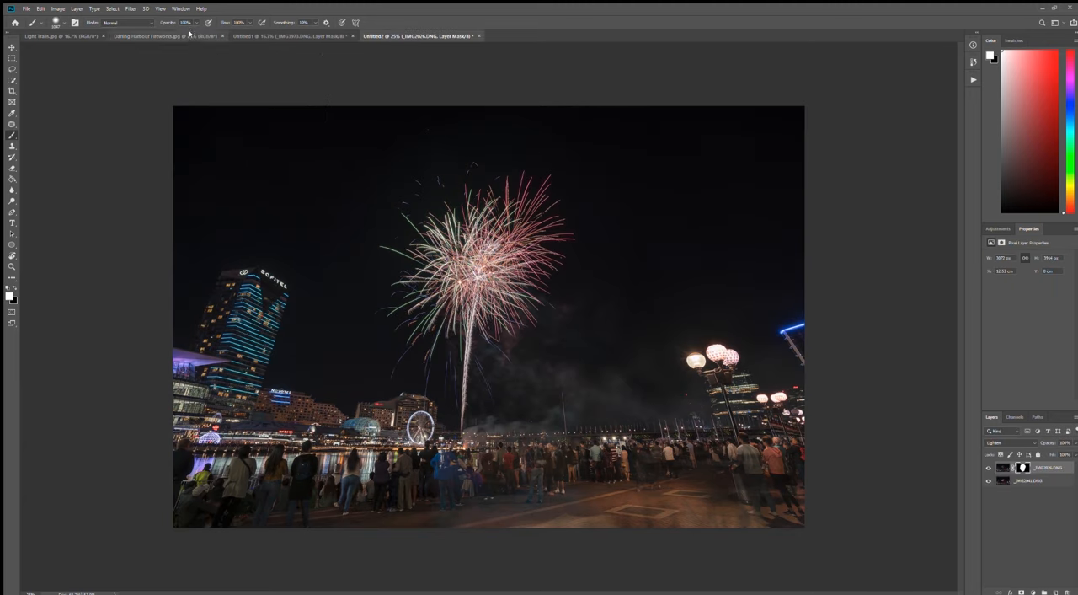
{"action": "left_click", "coordinate": [148, 36]}
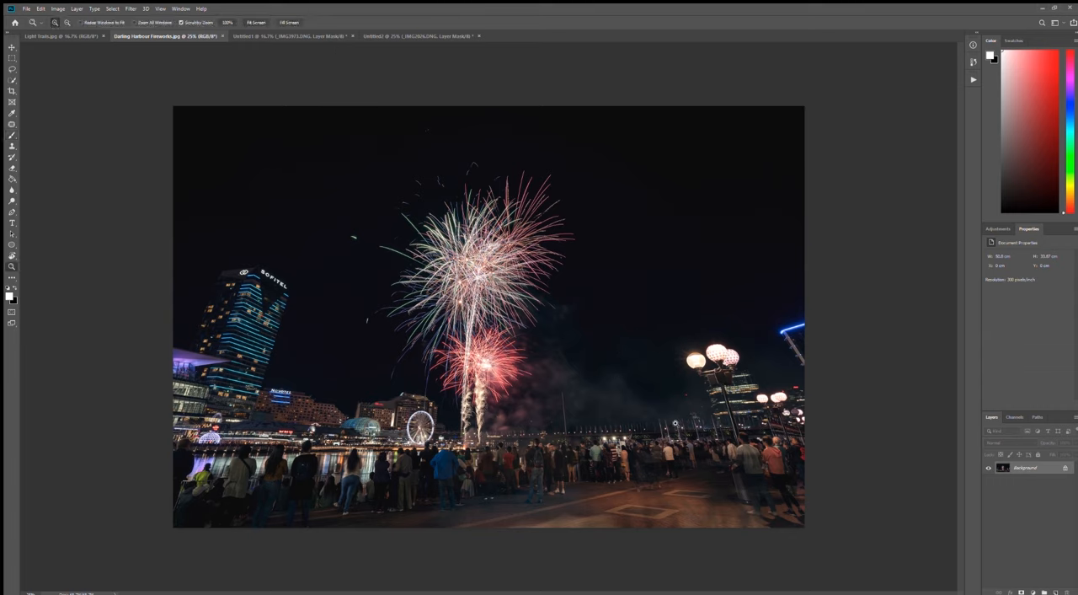
{"action": "mouse_move", "coordinate": [630, 495]}
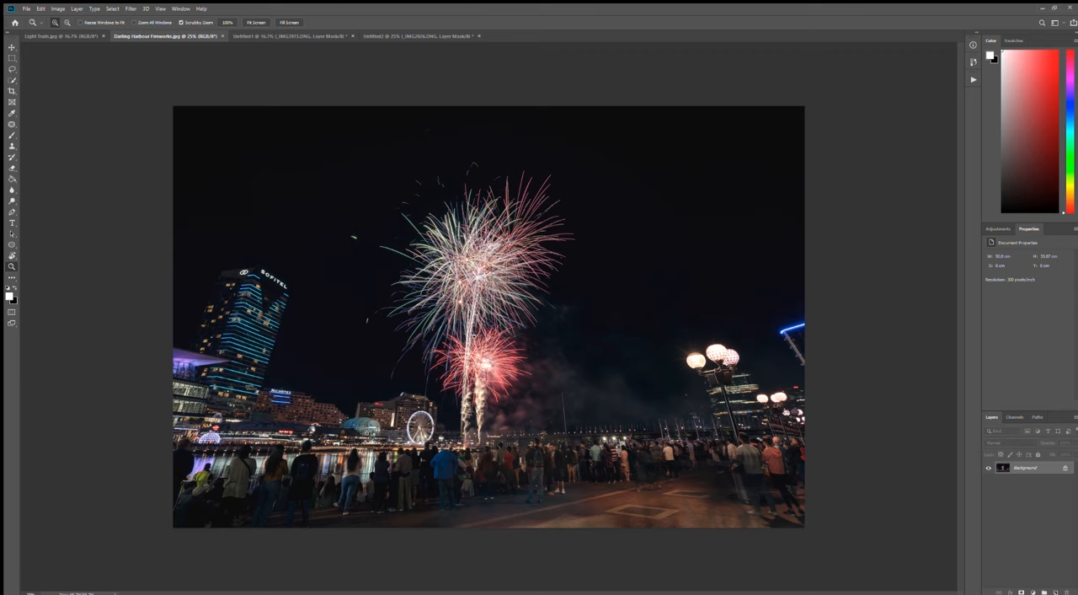
{"action": "mouse_move", "coordinate": [779, 155]}
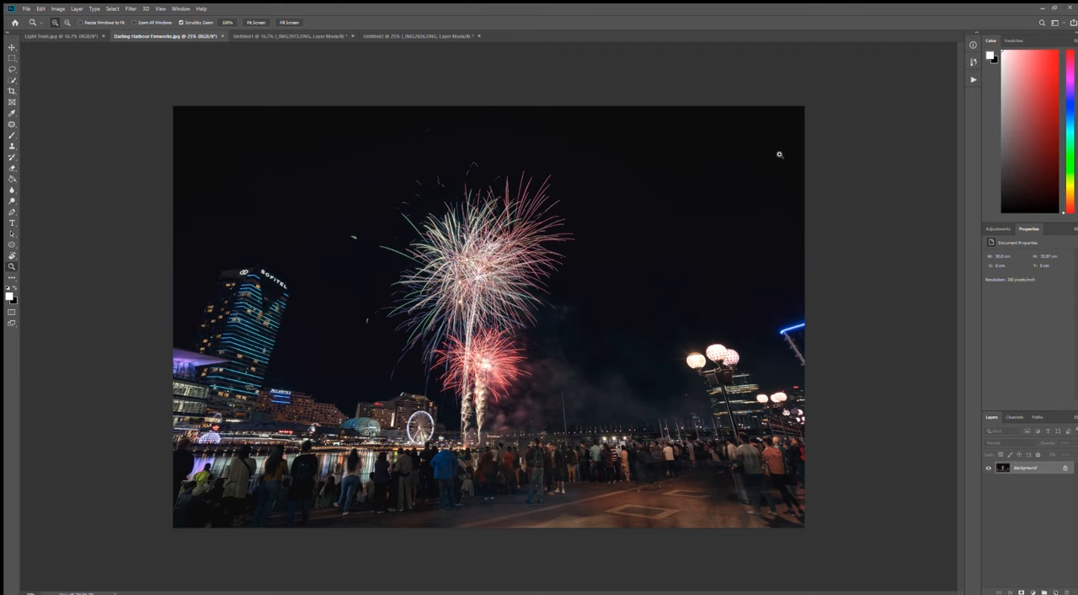
{"action": "mouse_move", "coordinate": [578, 403]}
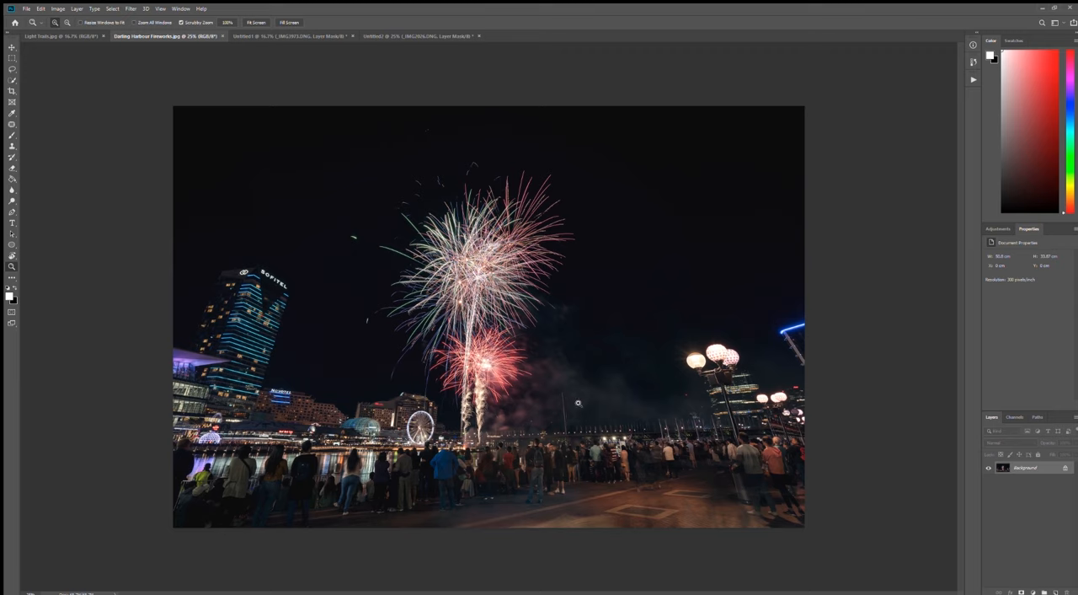
{"action": "mouse_move", "coordinate": [641, 260]}
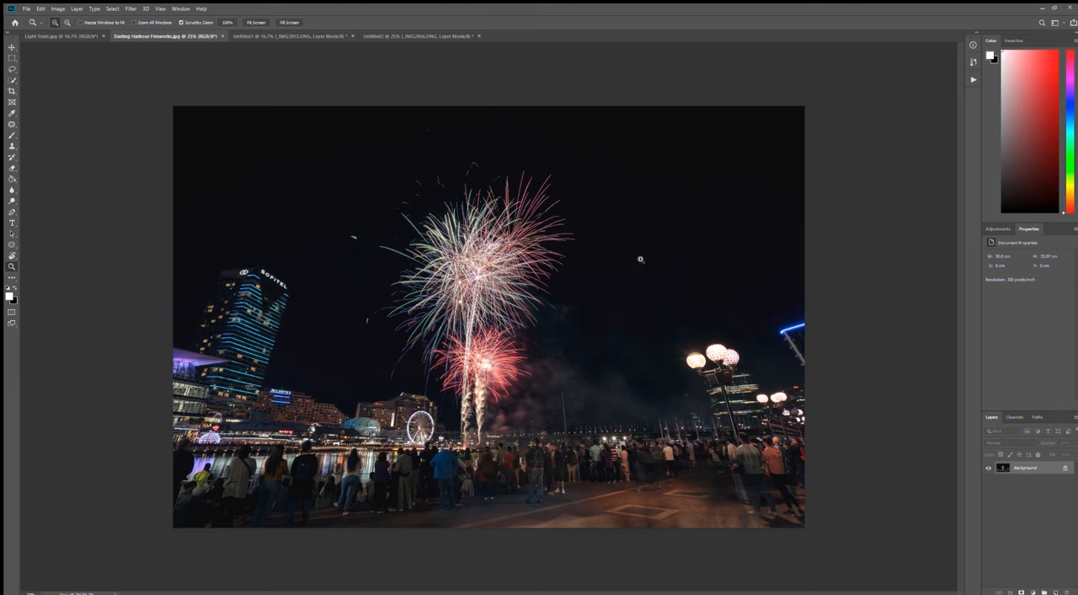
{"action": "mouse_move", "coordinate": [364, 320]}
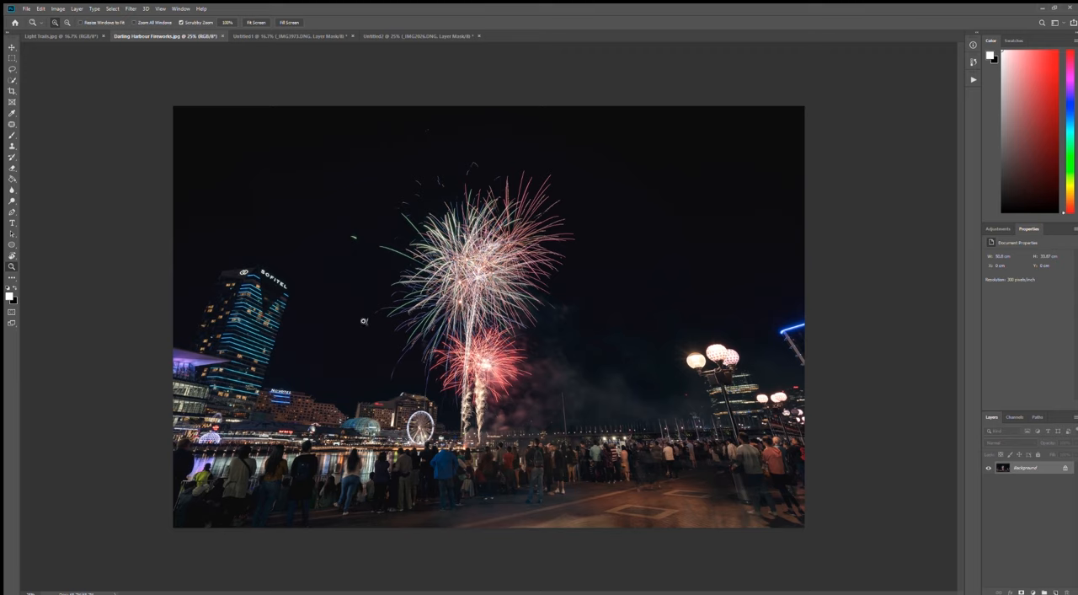
{"action": "mouse_move", "coordinate": [600, 361]}
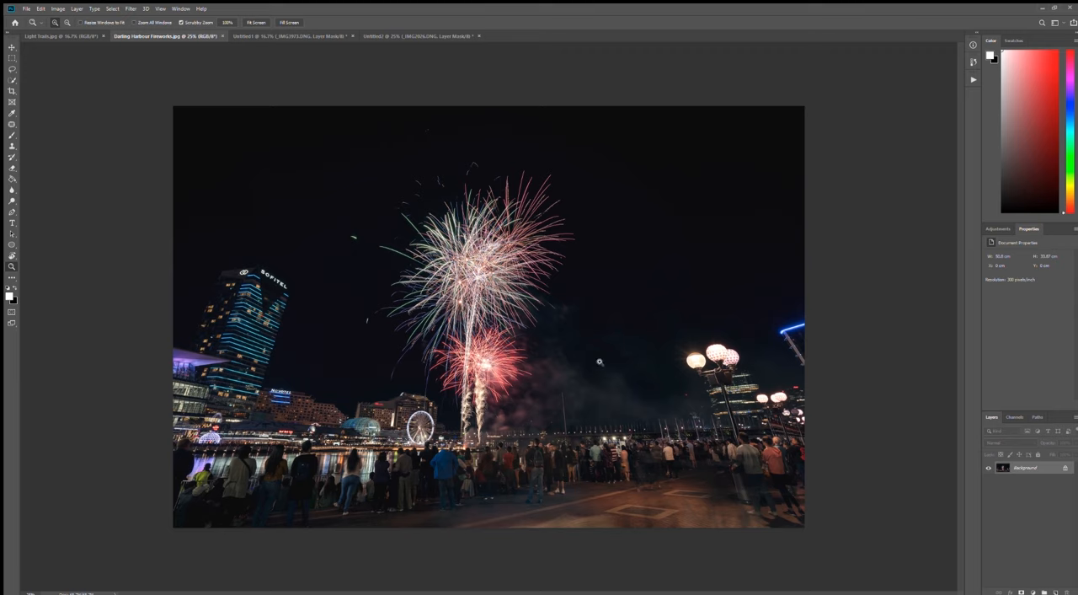
{"action": "mouse_move", "coordinate": [866, 303]}
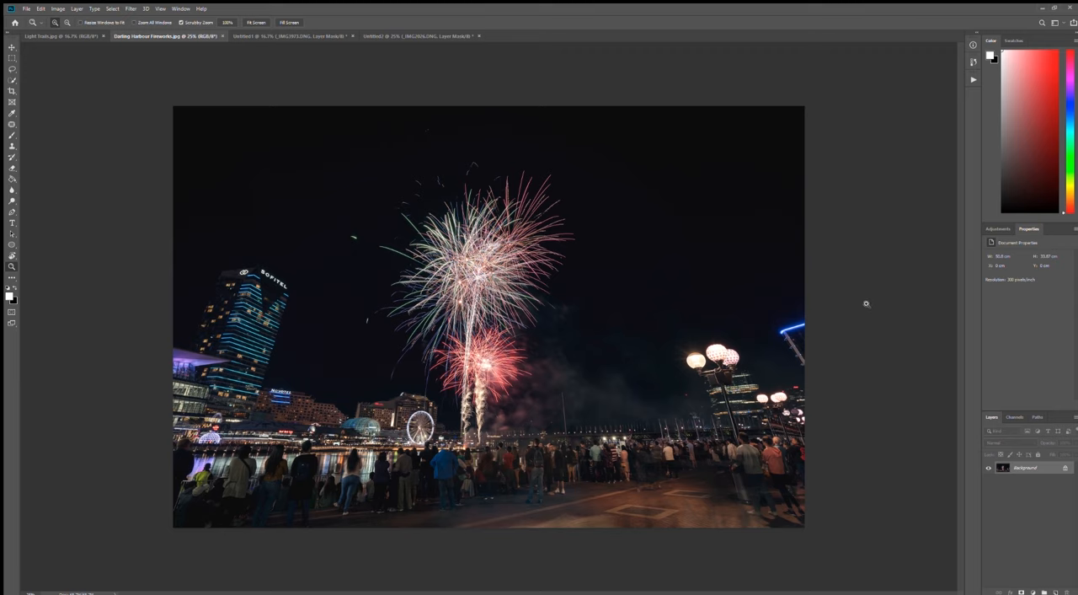
{"action": "mouse_move", "coordinate": [860, 314]}
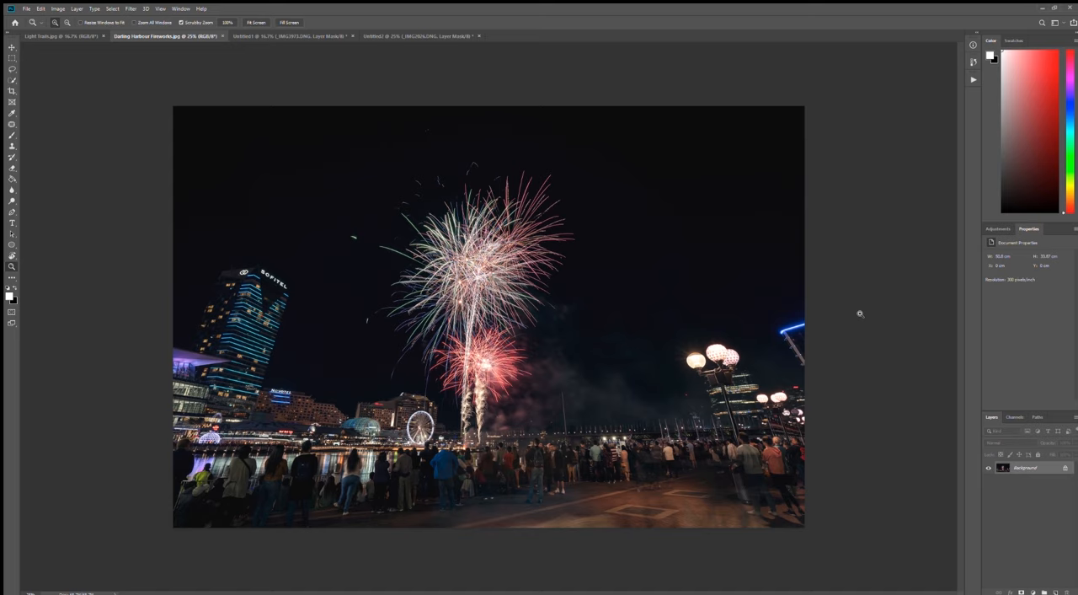
{"action": "mouse_move", "coordinate": [677, 285]}
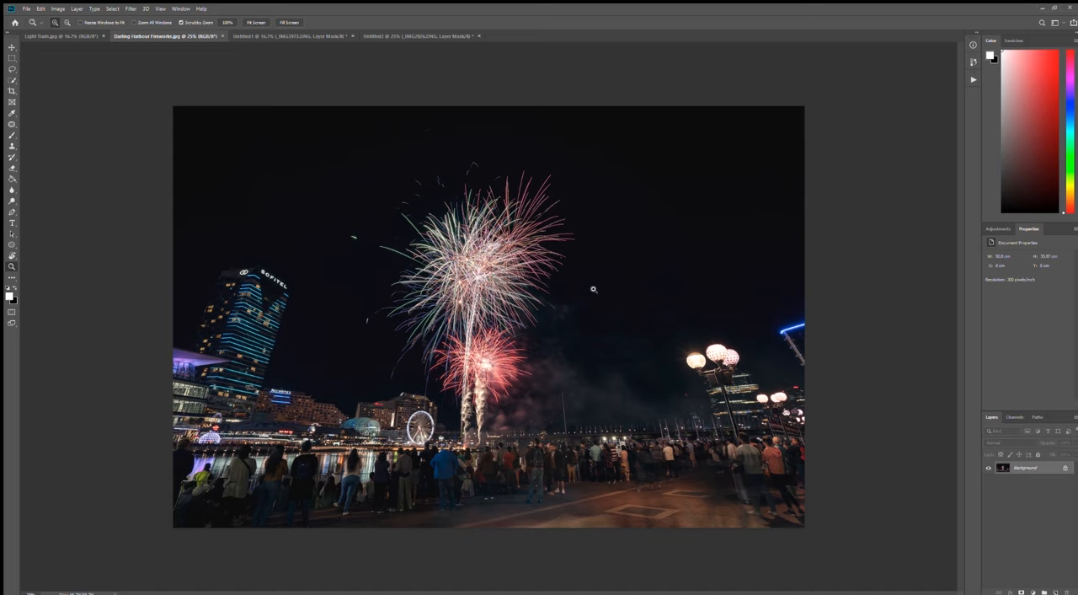
{"action": "mouse_move", "coordinate": [593, 322]}
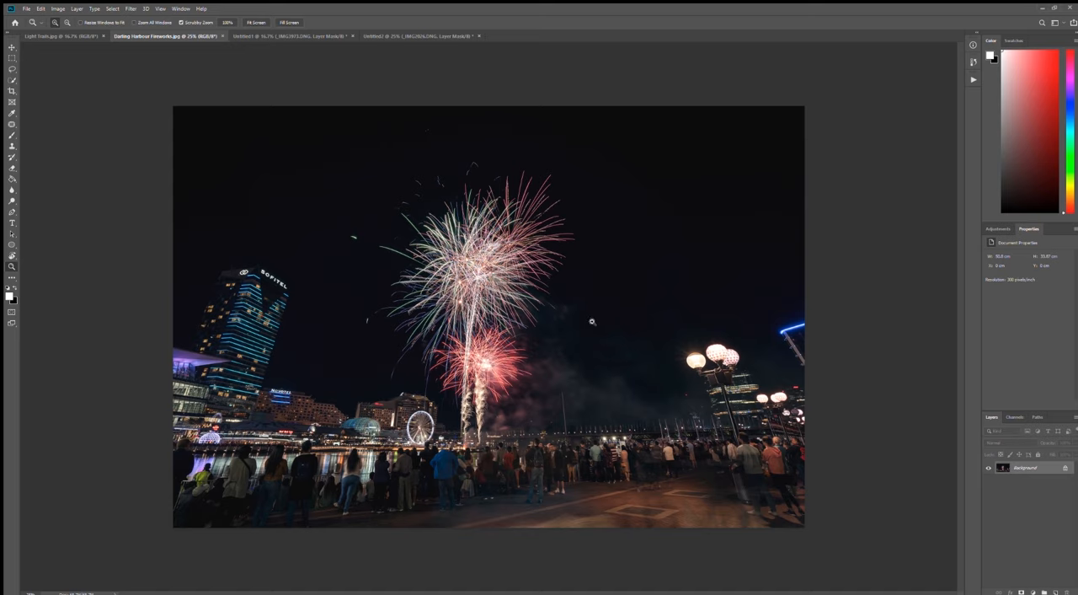